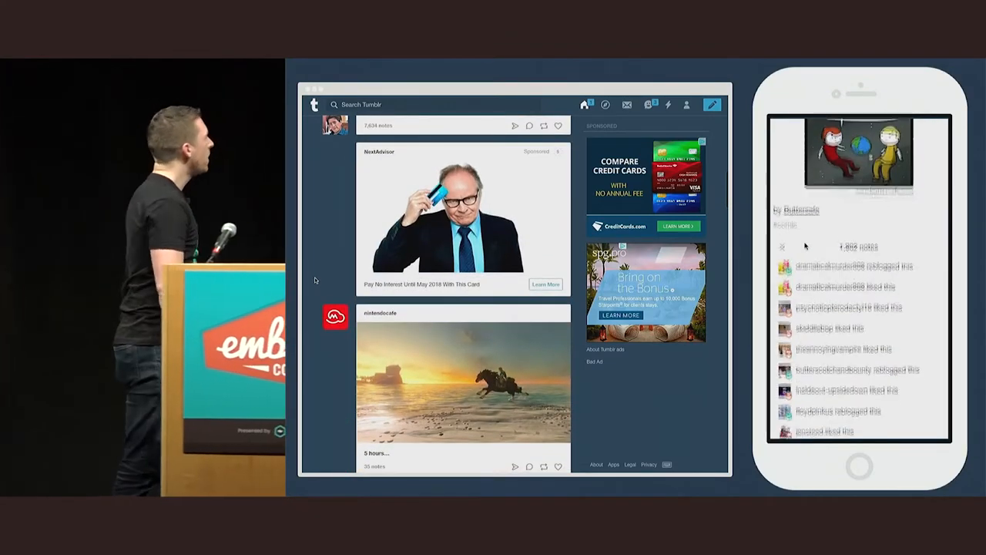
- Scroll through the earlier slides before the phone demo
{"action": "scroll", "scroll_direction": "down", "scroll_amount": 3}
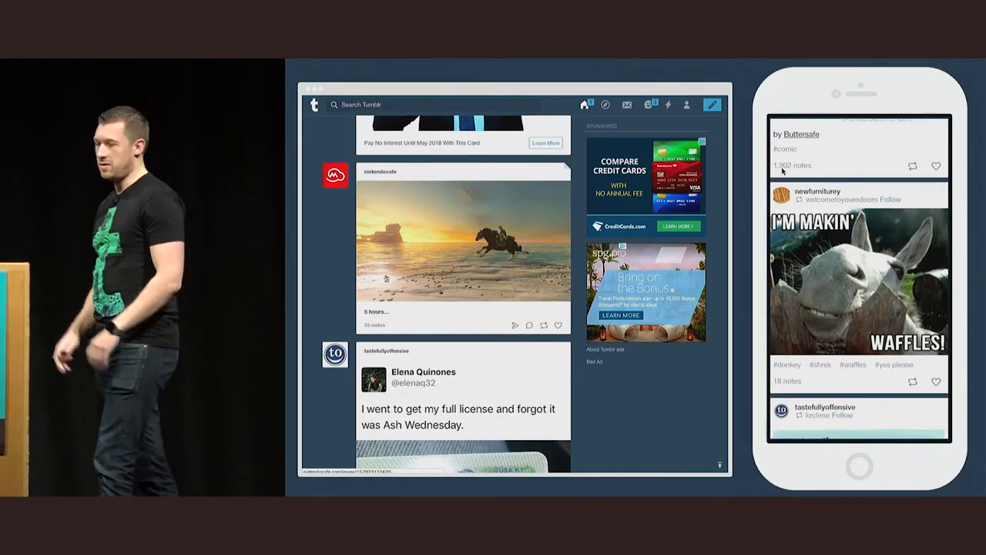
{"action": "left_click", "coordinate": [462, 247]}
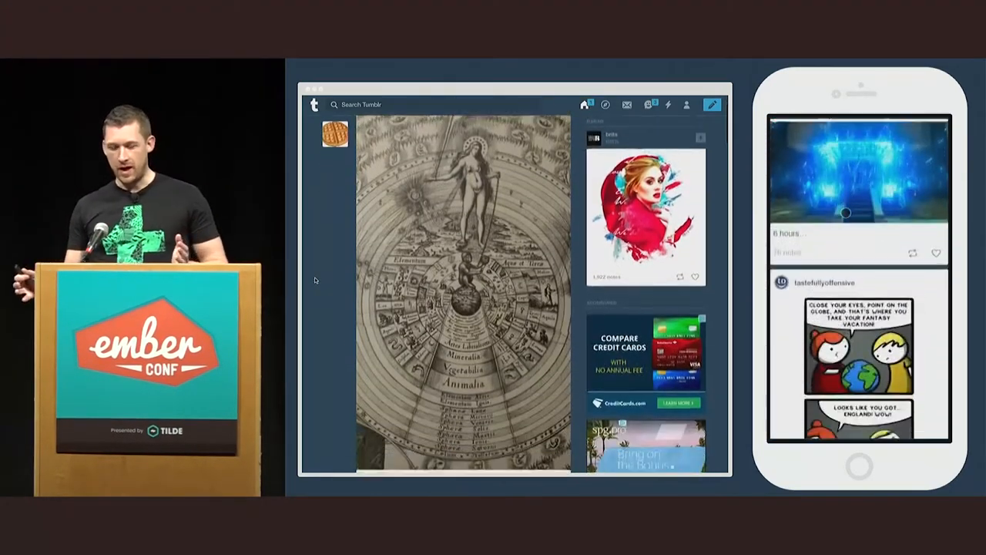
{"action": "scroll", "scroll_direction": "down", "scroll_amount": 3}
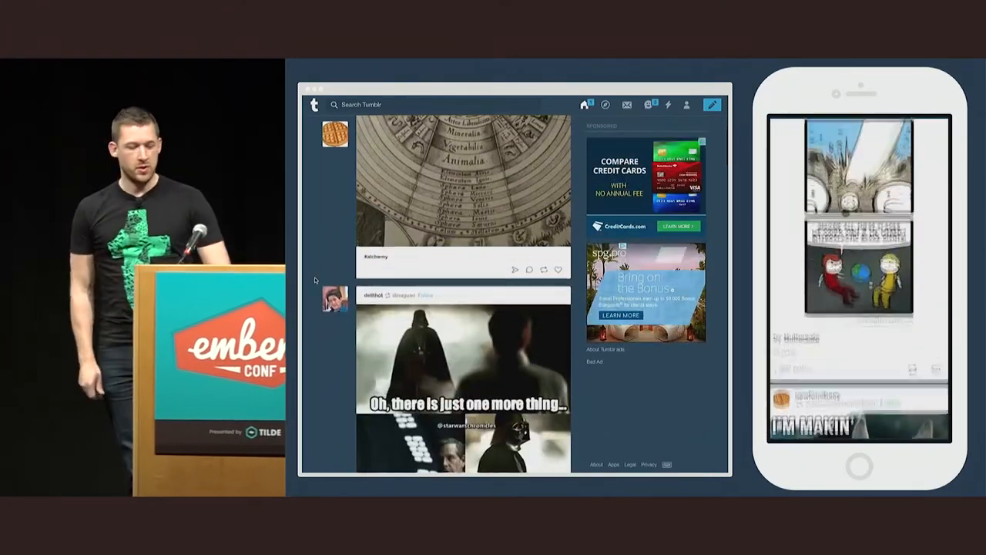
{"action": "scroll", "scroll_direction": "down", "scroll_amount": 3}
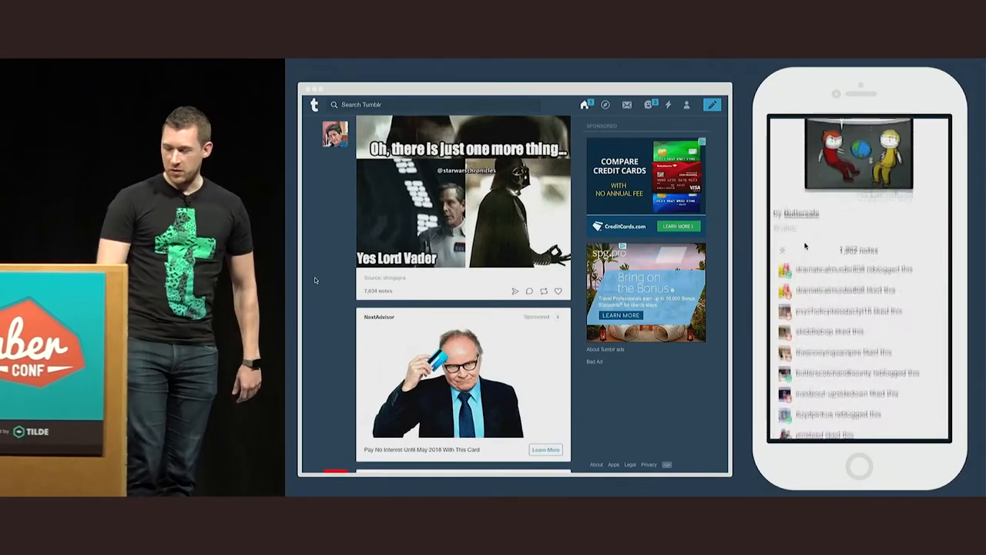
{"action": "scroll", "scroll_direction": "down", "scroll_amount": 3}
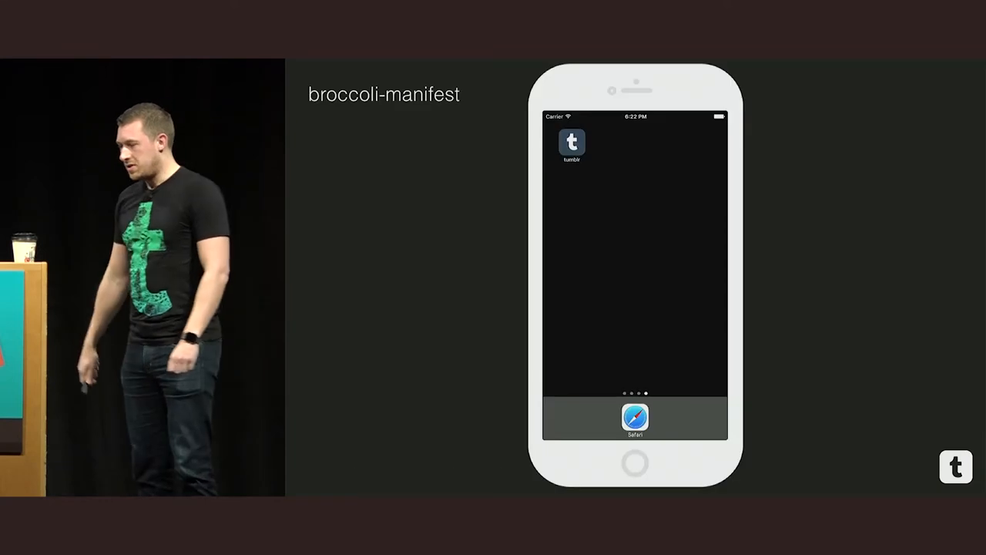
- Load localhost:4200 in the phone's Safari to reach Tumblr's mobile welcome screen
{"action": "left_click", "coordinate": [634, 419]}
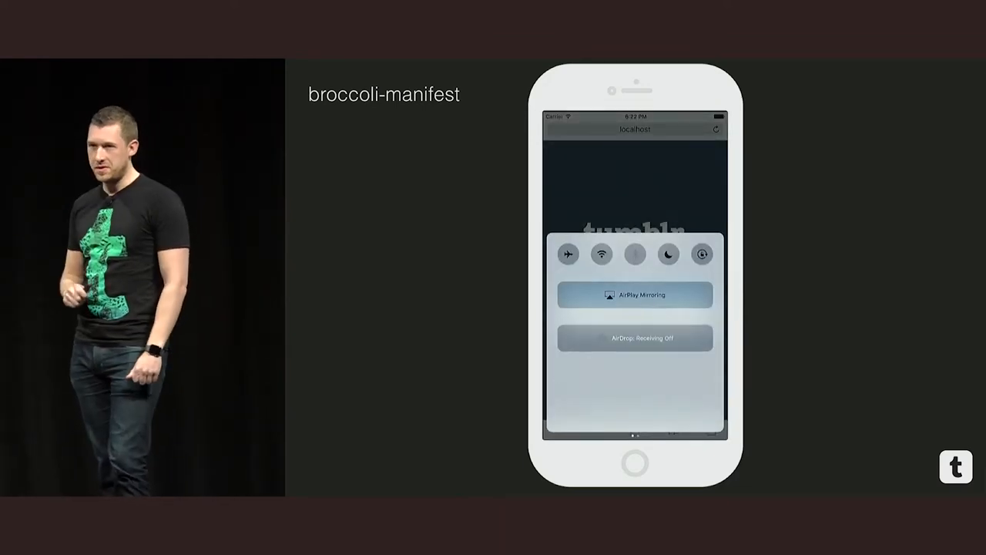
{"action": "left_click", "coordinate": [568, 254]}
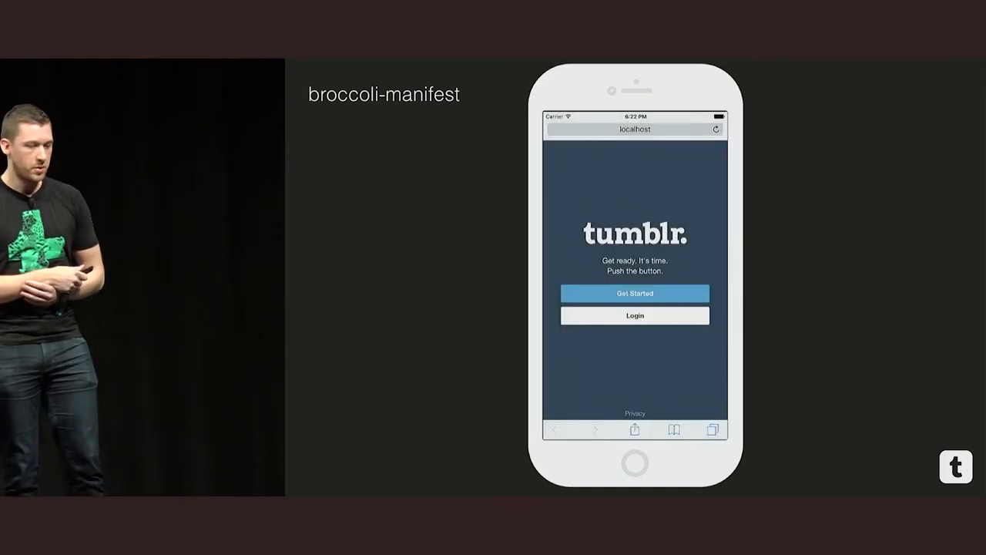
{"action": "left_click", "coordinate": [635, 130]}
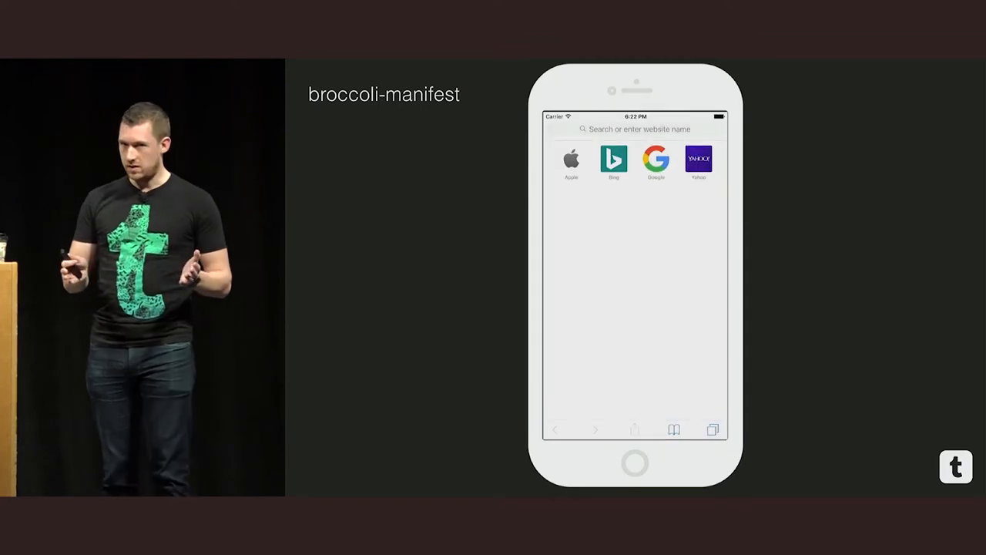
{"action": "type", "text": "localhost:4200/"}
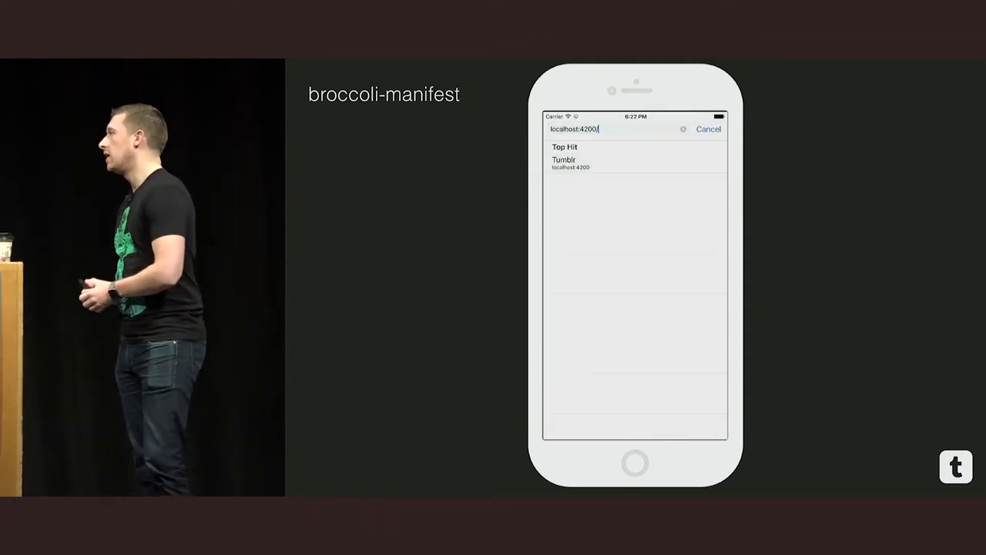
{"action": "left_click", "coordinate": [564, 163]}
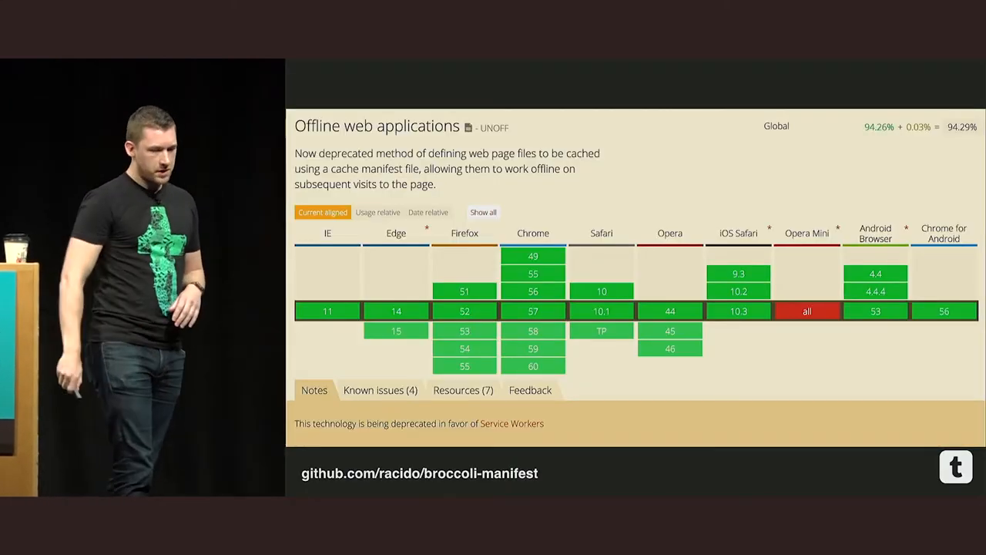
{"action": "left_click", "coordinate": [511, 422]}
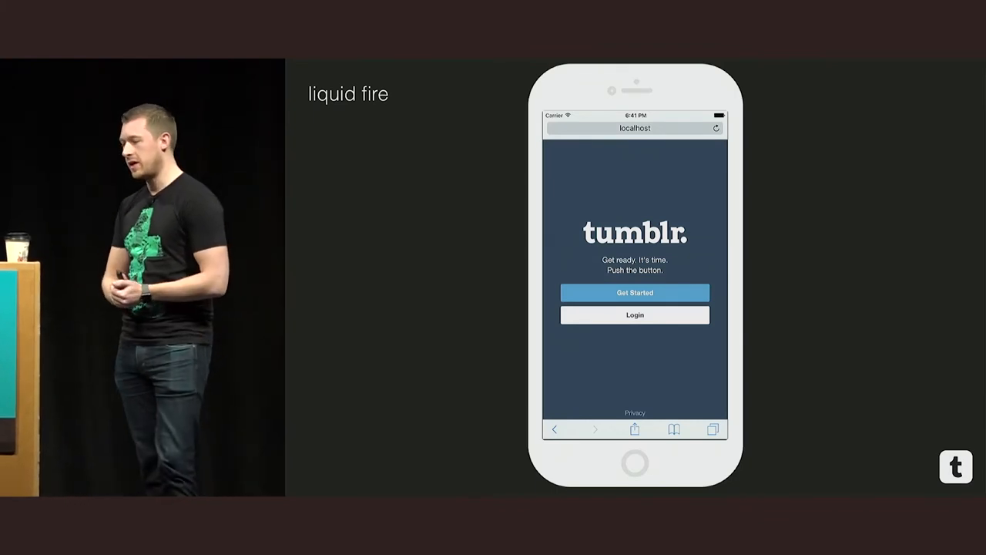
{"action": "left_click", "coordinate": [635, 293]}
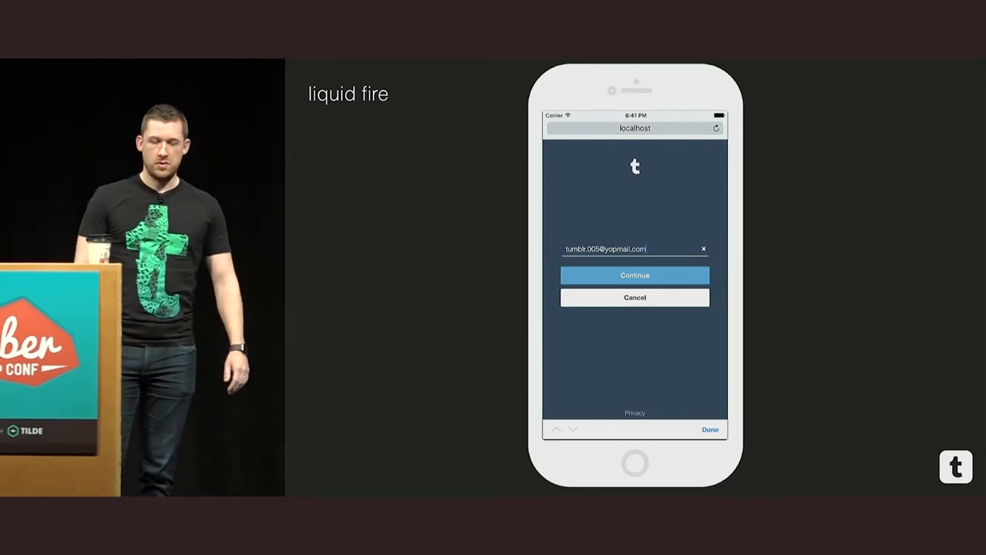
{"action": "left_click", "coordinate": [635, 274]}
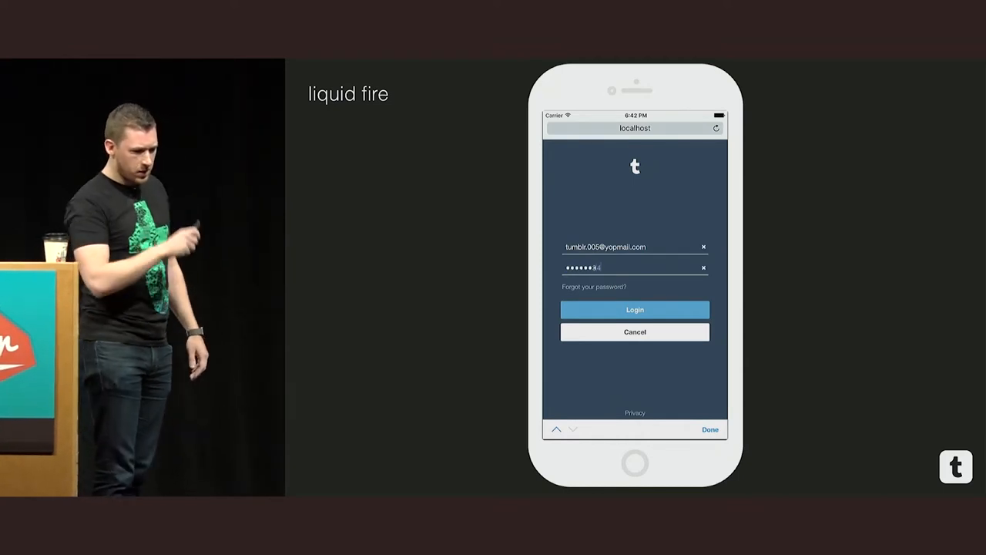
{"action": "left_click", "coordinate": [635, 308]}
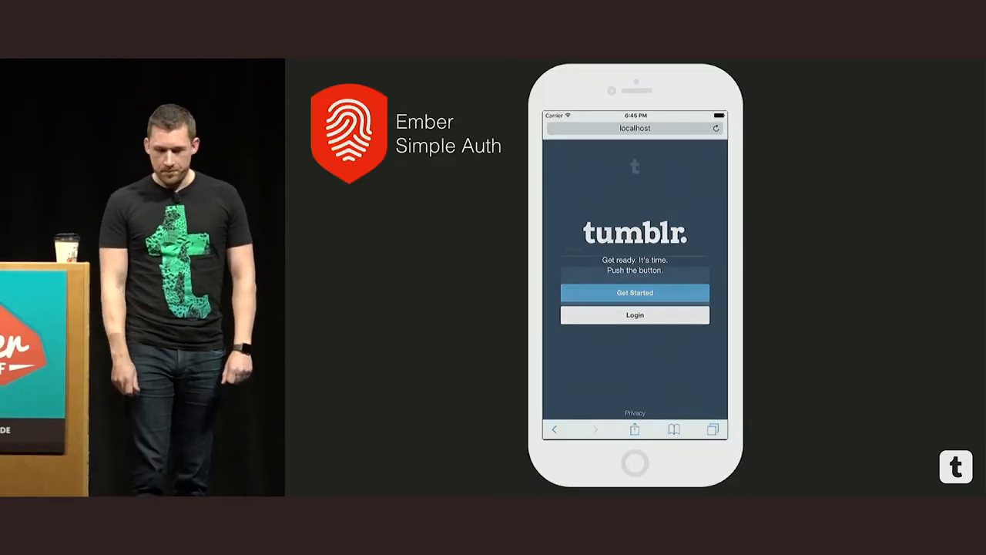
- Log in to Tumblr with the tumblr.0 email and password to reach the dashboard
{"action": "left_click", "coordinate": [635, 293]}
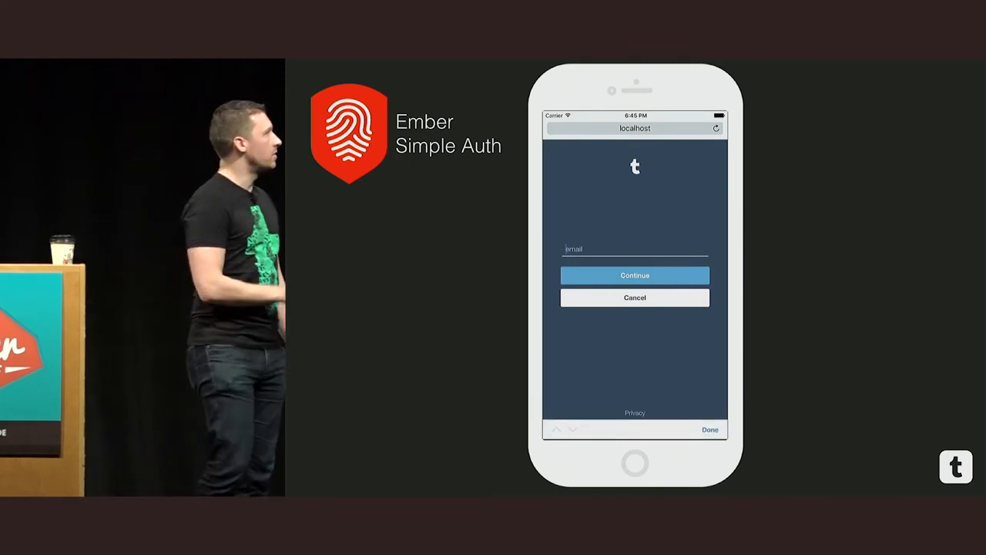
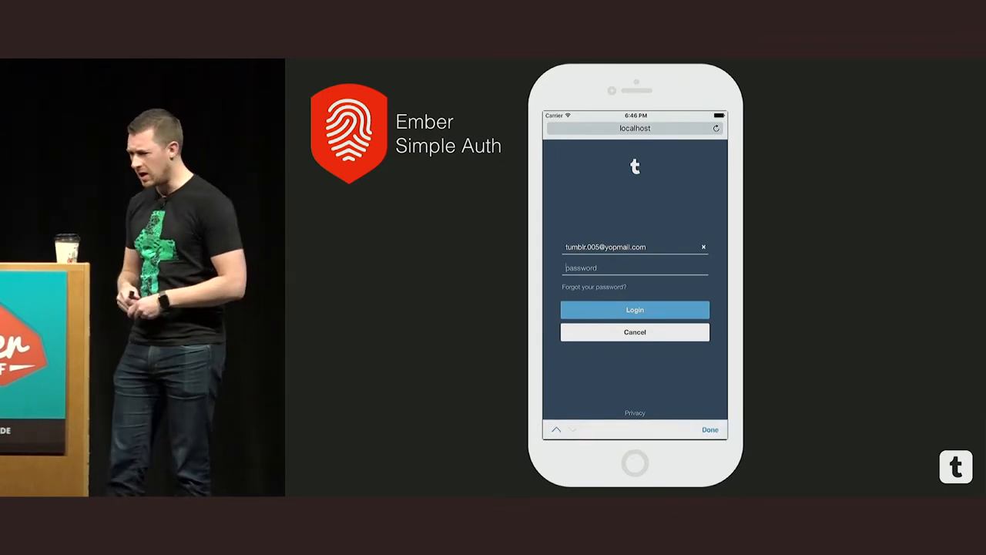
{"action": "left_click", "coordinate": [635, 309]}
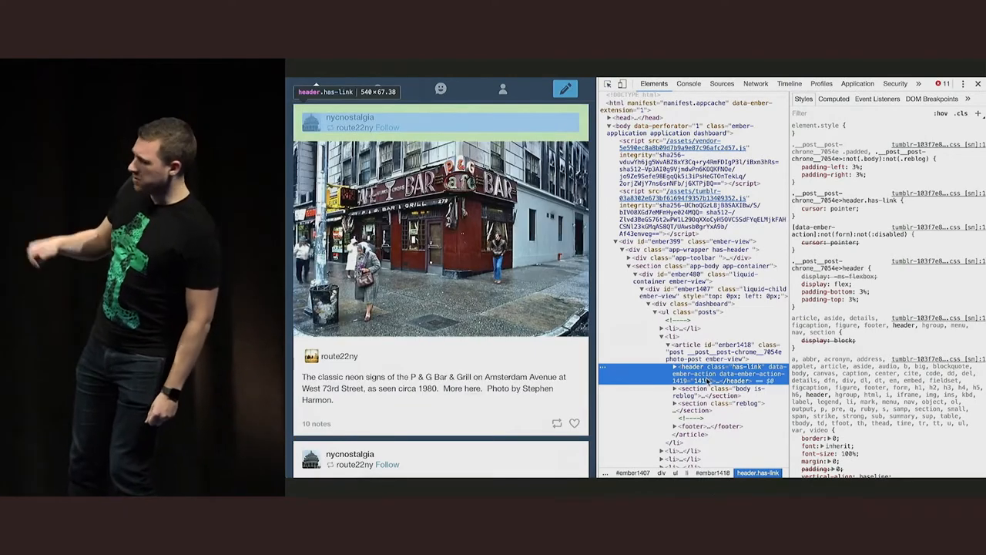
{"action": "left_click", "coordinate": [676, 345]}
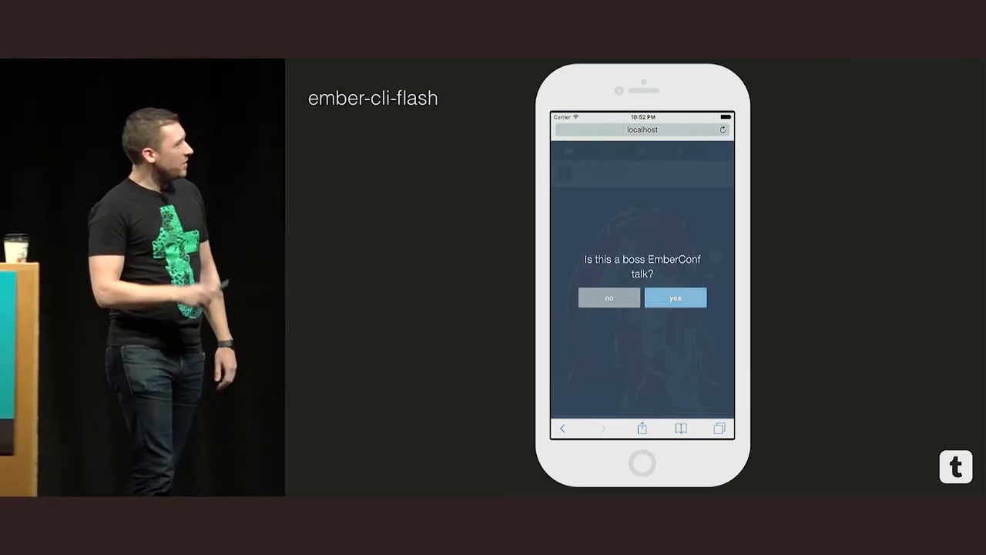
- Trigger the ember-cli-flash confirm prompt "Is this a boss EmberConf talk?" with no/yes buttons
{"action": "left_click", "coordinate": [675, 298]}
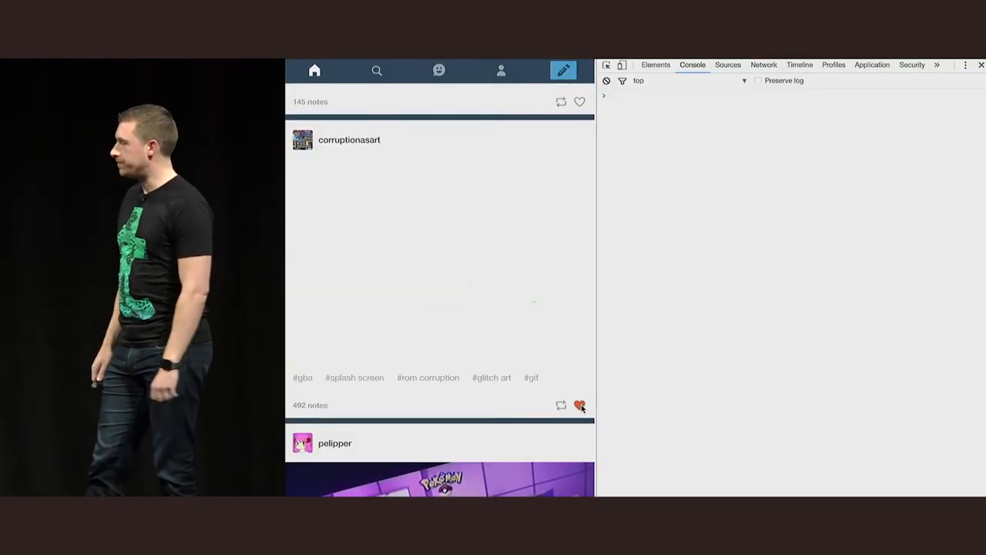
- Toggle the heart on the Game Boy post repeatedly, logging 'like clicked' and 'like happened' in the console
{"action": "left_click", "coordinate": [579, 405]}
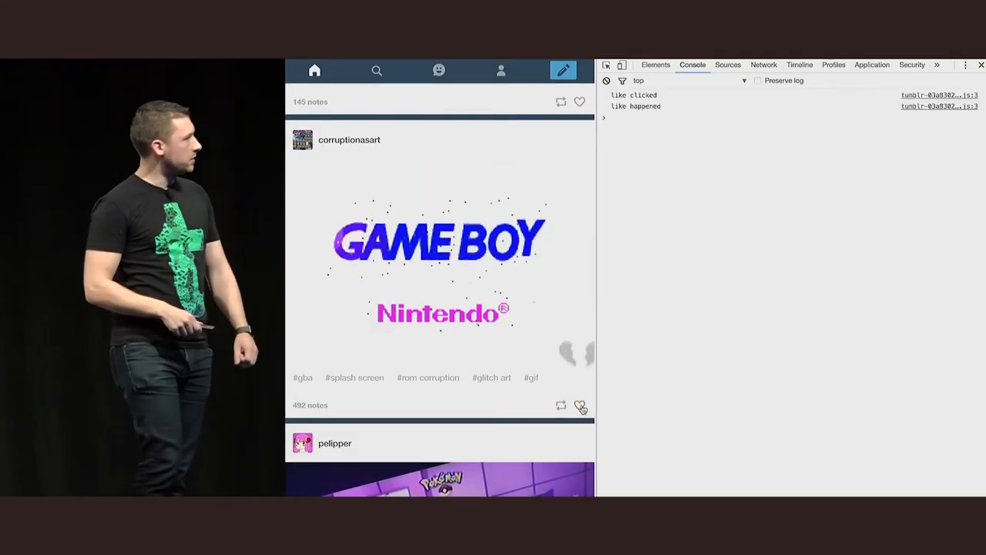
{"action": "left_click", "coordinate": [579, 407]}
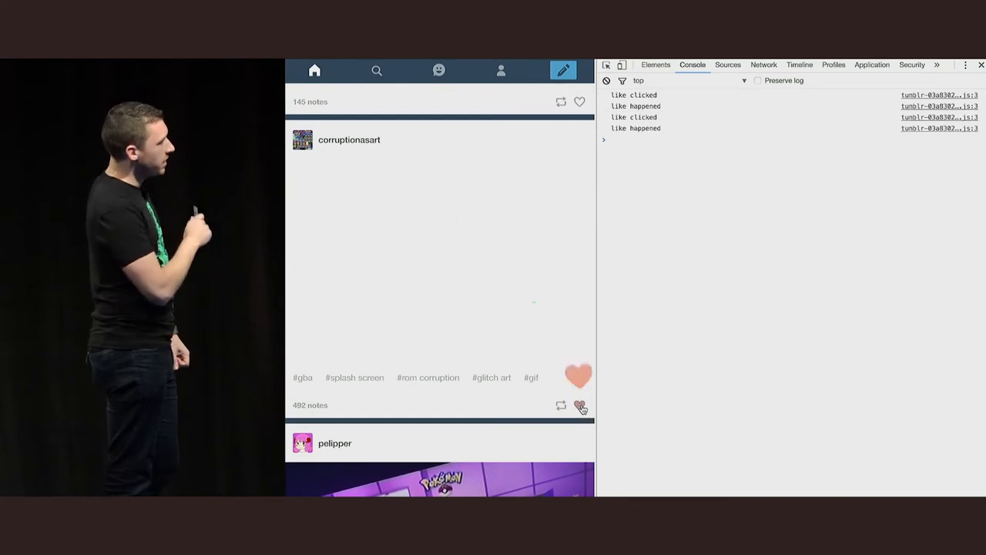
{"action": "left_click", "coordinate": [579, 407]}
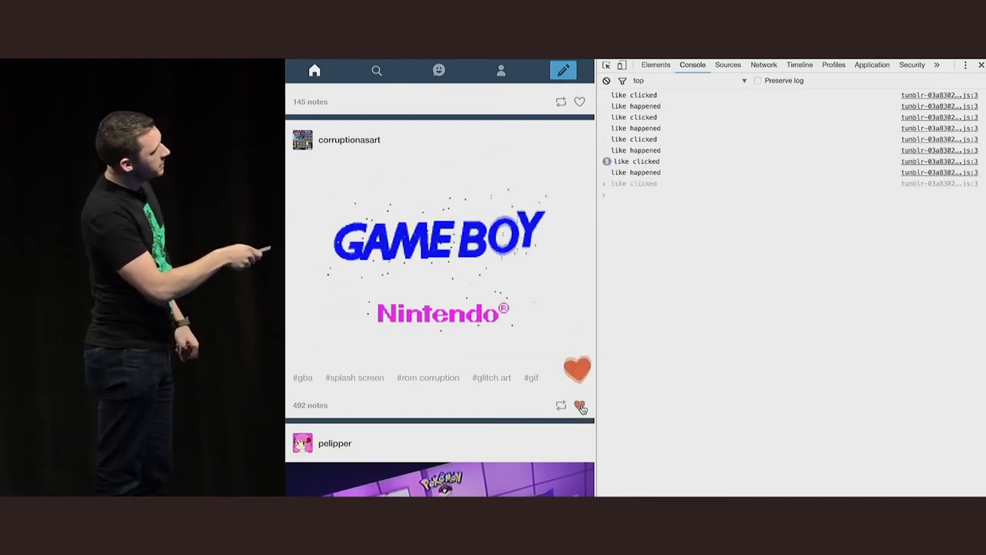
{"action": "left_click", "coordinate": [579, 407]}
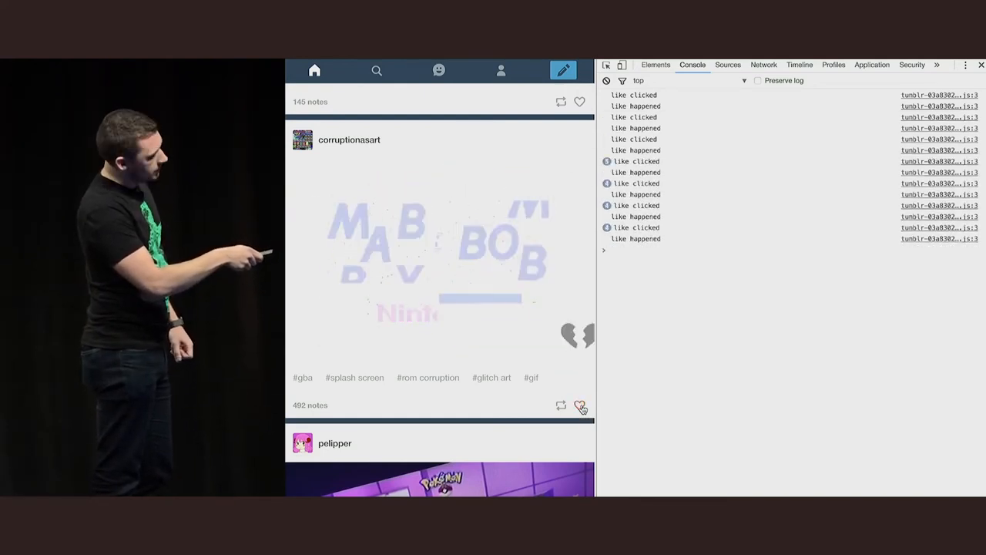
{"action": "left_click", "coordinate": [579, 405]}
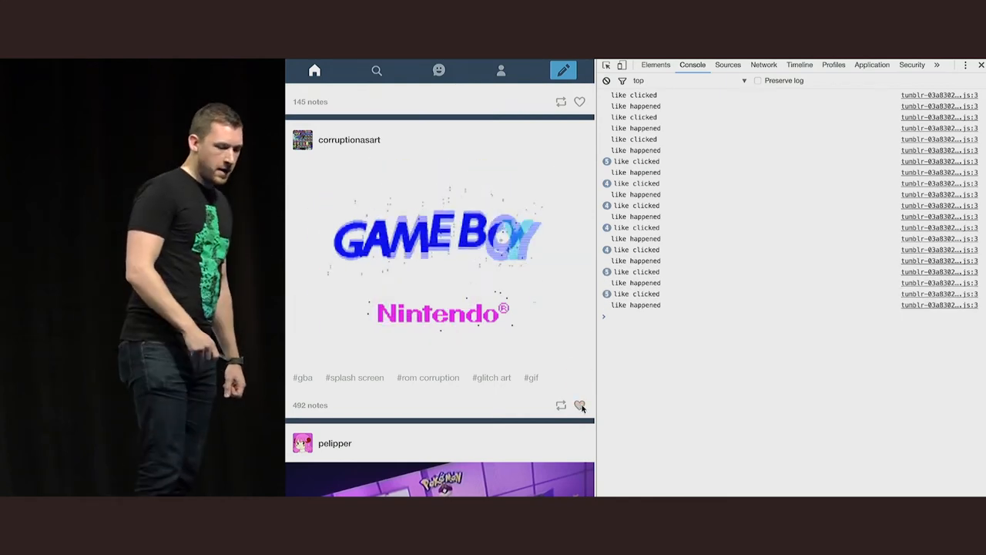
{"action": "left_click", "coordinate": [579, 405]}
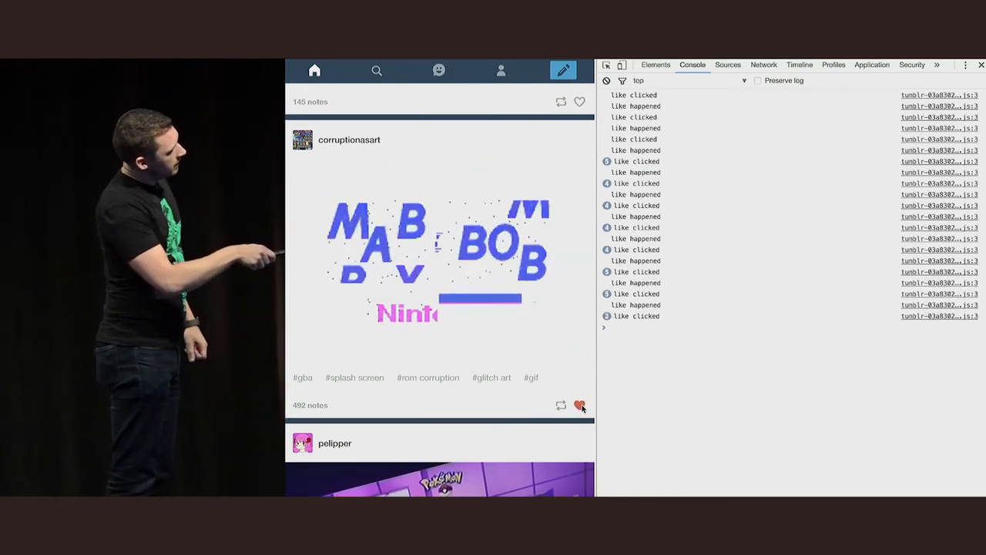
{"action": "left_click", "coordinate": [607, 80]}
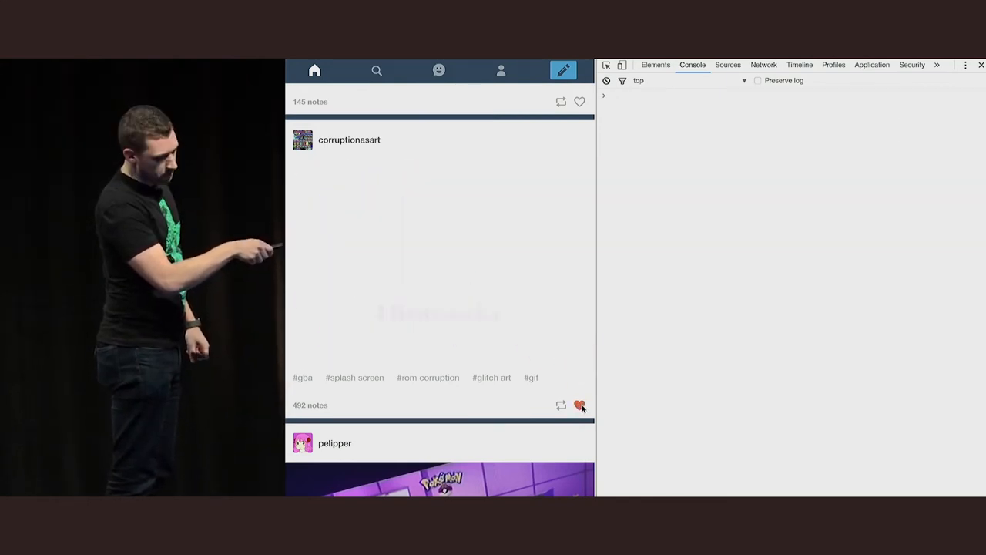
{"action": "left_click", "coordinate": [579, 406]}
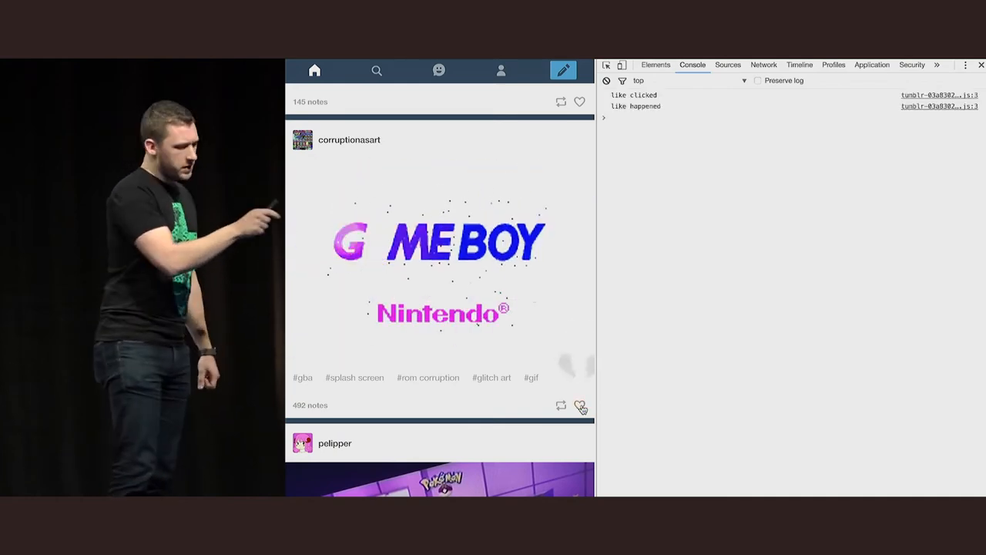
{"action": "left_click", "coordinate": [579, 407]}
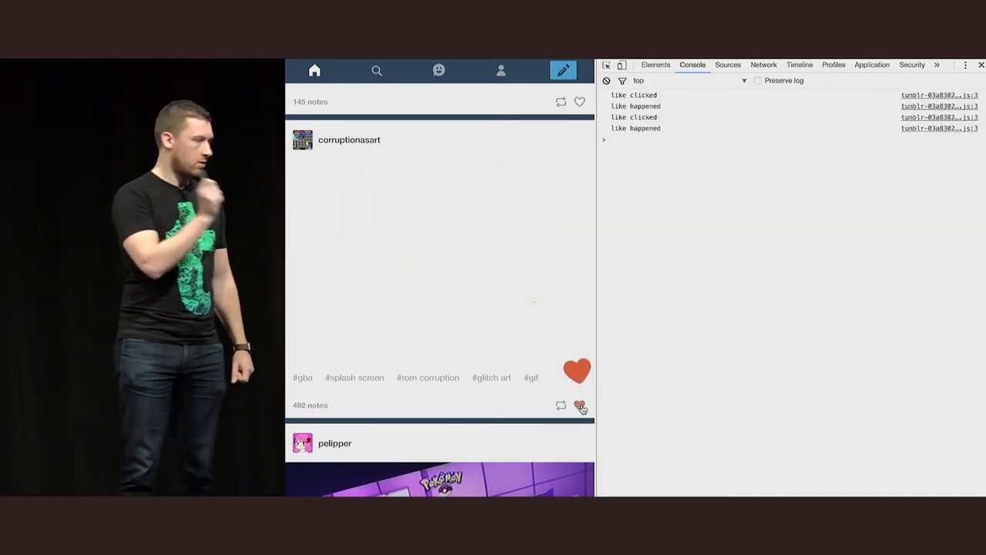
{"action": "left_click", "coordinate": [579, 407]}
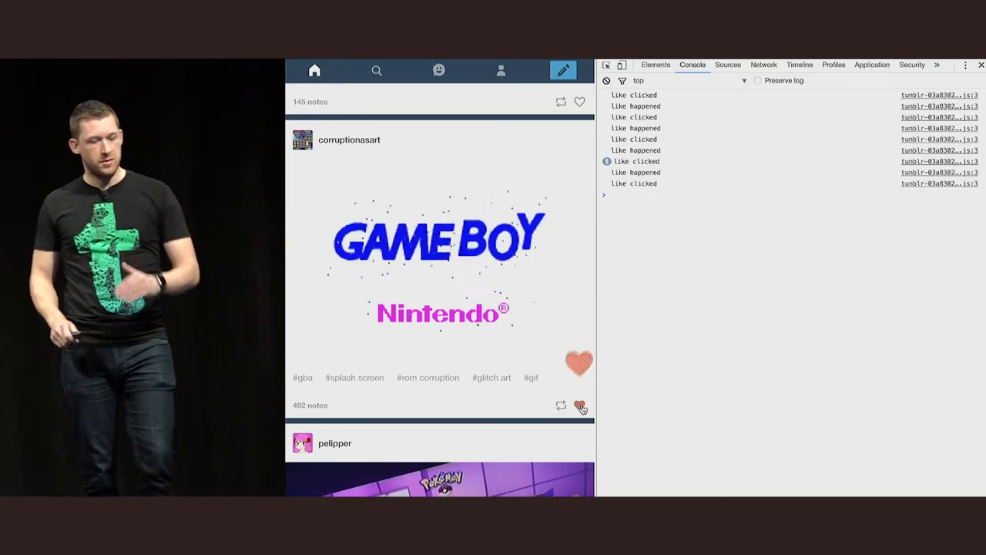
{"action": "left_click", "coordinate": [579, 406]}
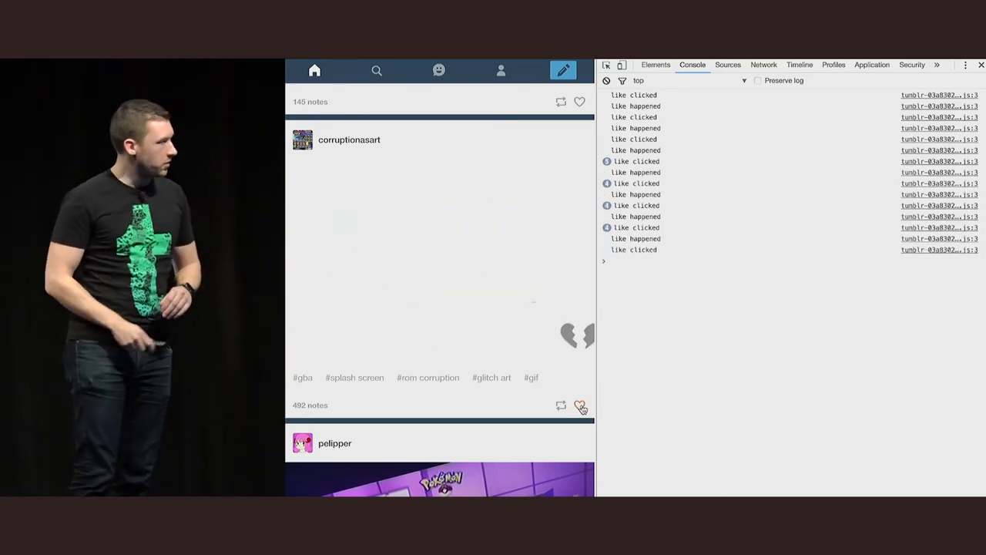
{"action": "left_click", "coordinate": [580, 406]}
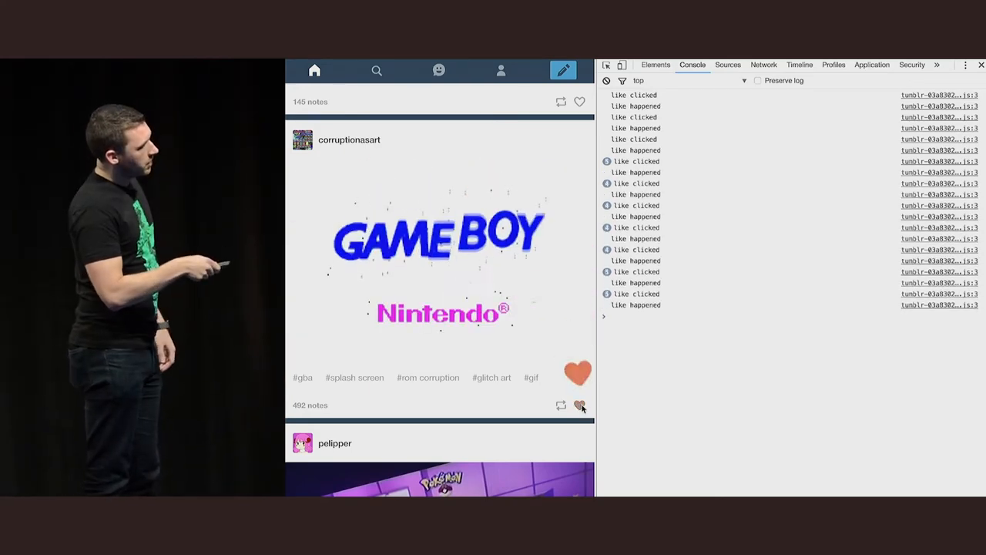
{"action": "left_click", "coordinate": [579, 405]}
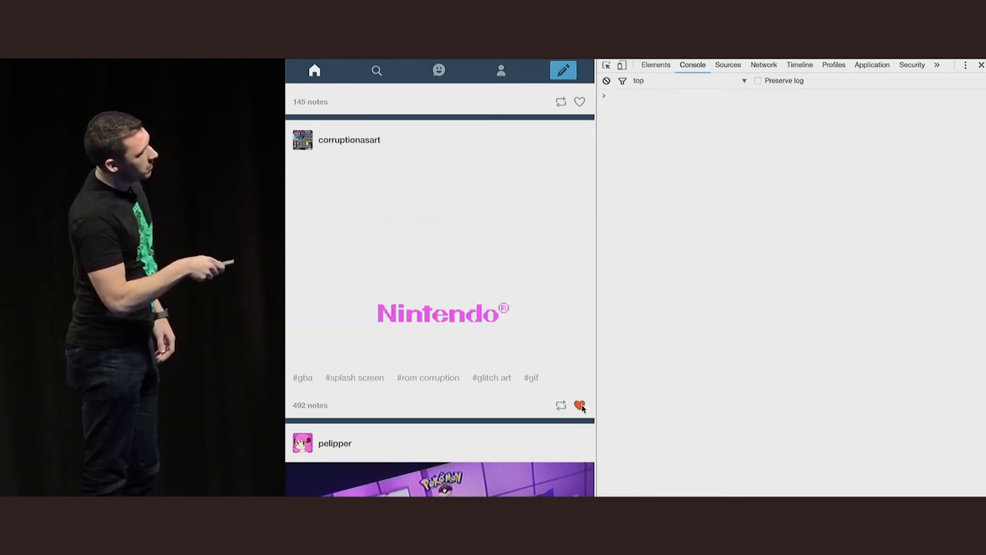
{"action": "left_click", "coordinate": [579, 405]}
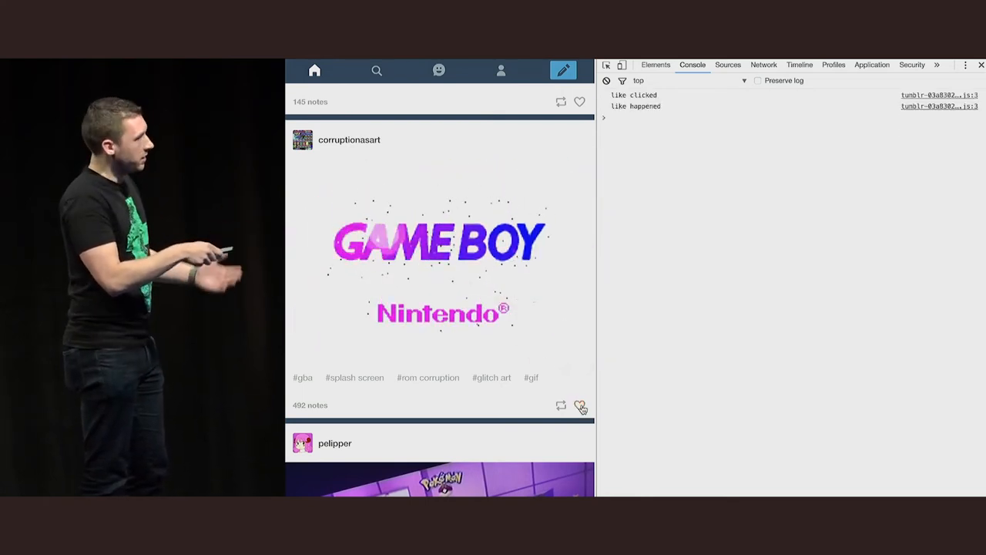
{"action": "left_click", "coordinate": [580, 407]}
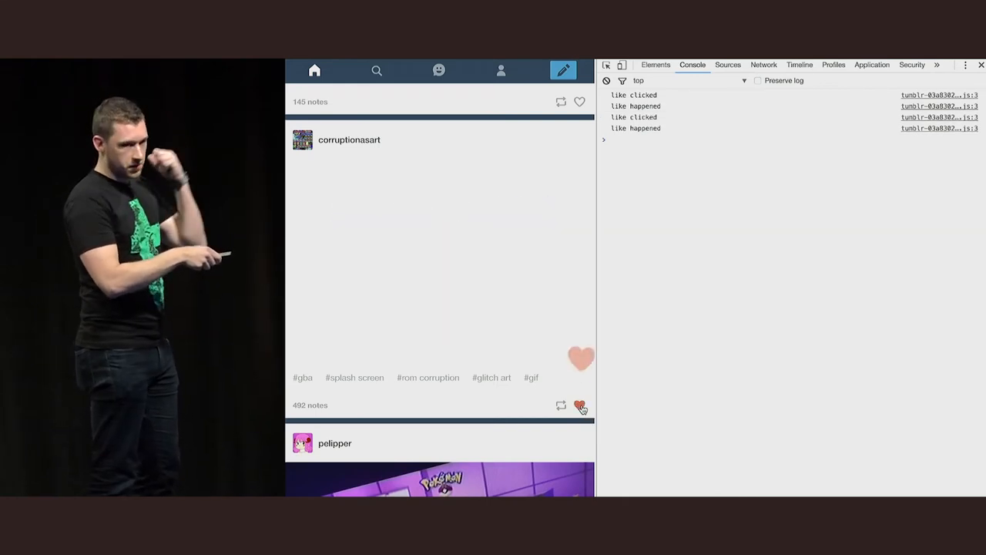
{"action": "left_click", "coordinate": [579, 407]}
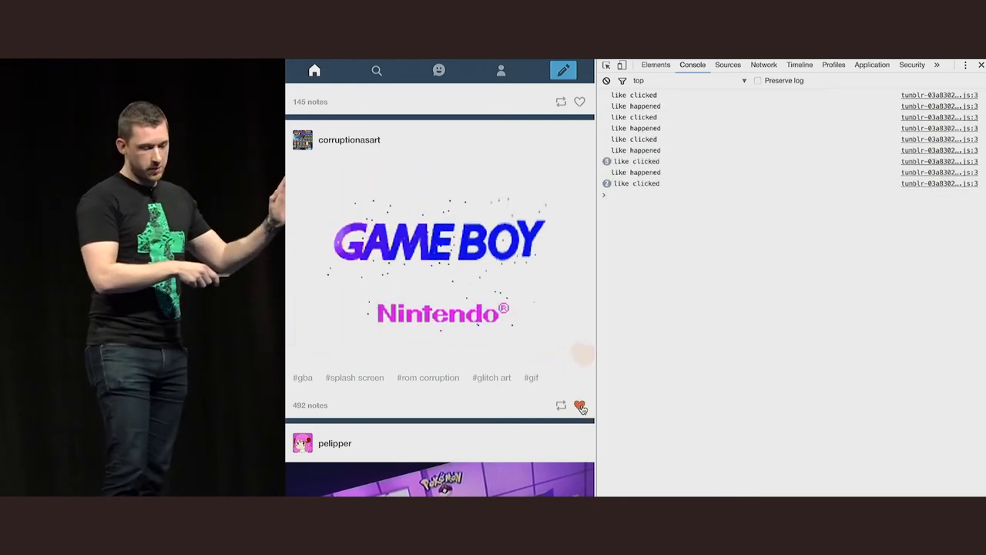
{"action": "left_click", "coordinate": [580, 407]}
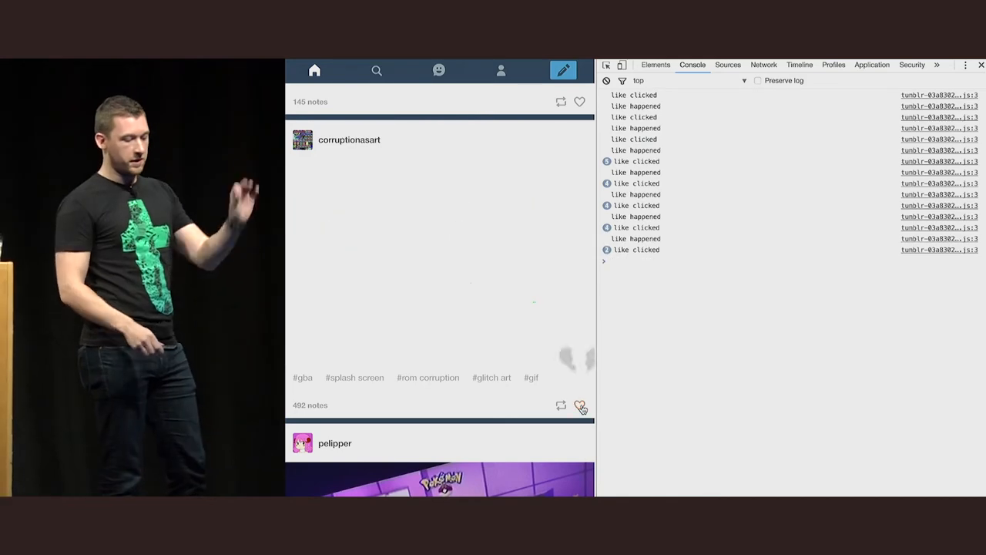
{"action": "left_click", "coordinate": [579, 407]}
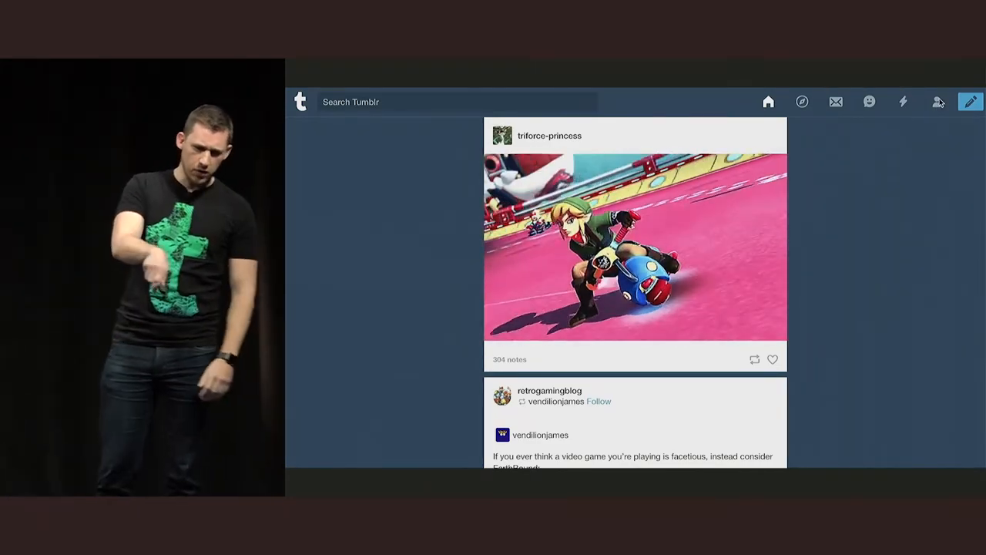
- Switch DevTools to the iPhone 6 view, peek at the account panel, and return to the feed
{"action": "left_click", "coordinate": [936, 102]}
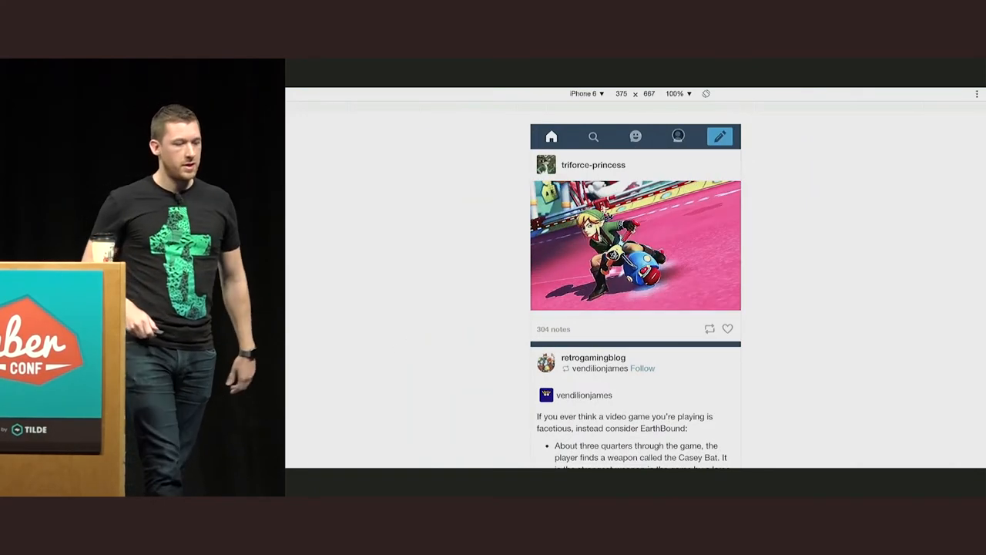
{"action": "left_click", "coordinate": [678, 135]}
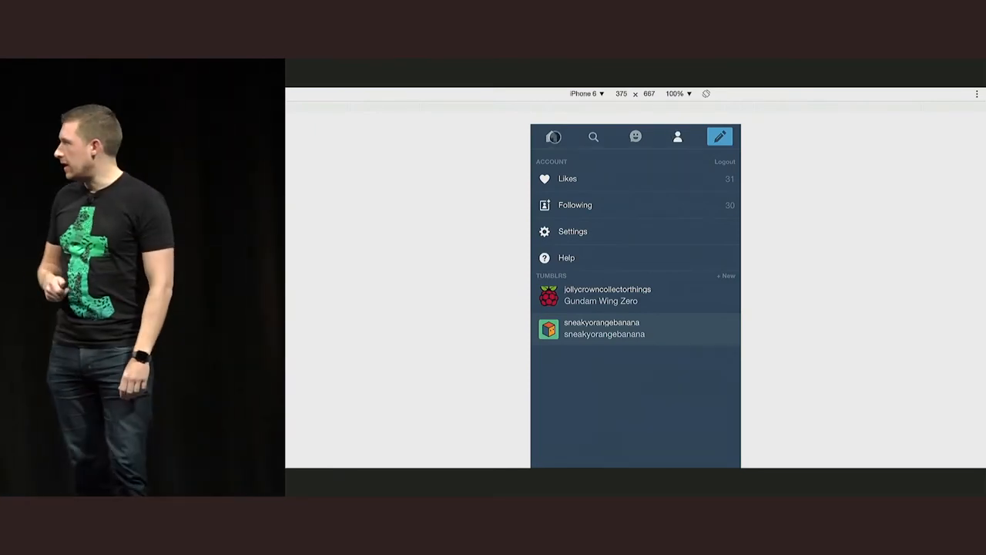
{"action": "left_click", "coordinate": [552, 135]}
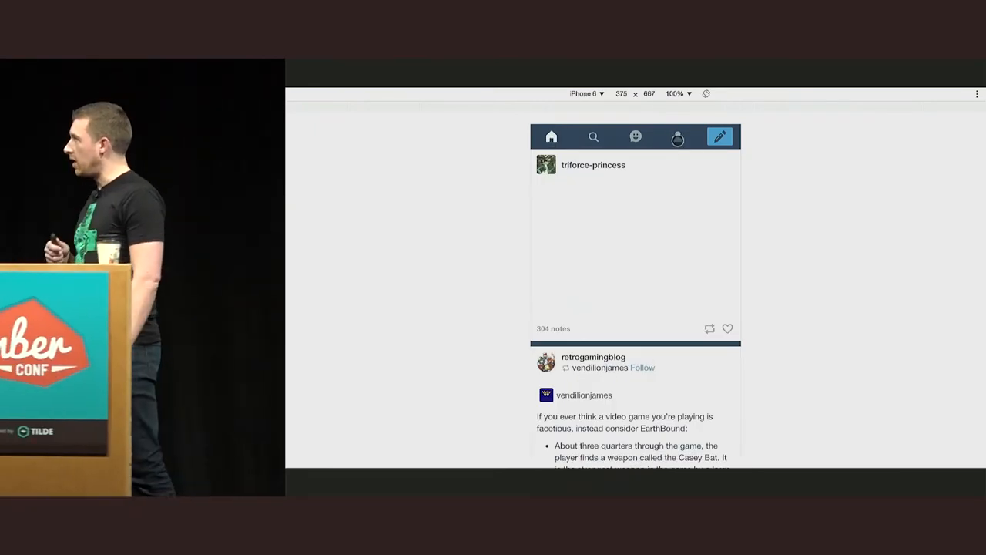
{"action": "left_click", "coordinate": [678, 136]}
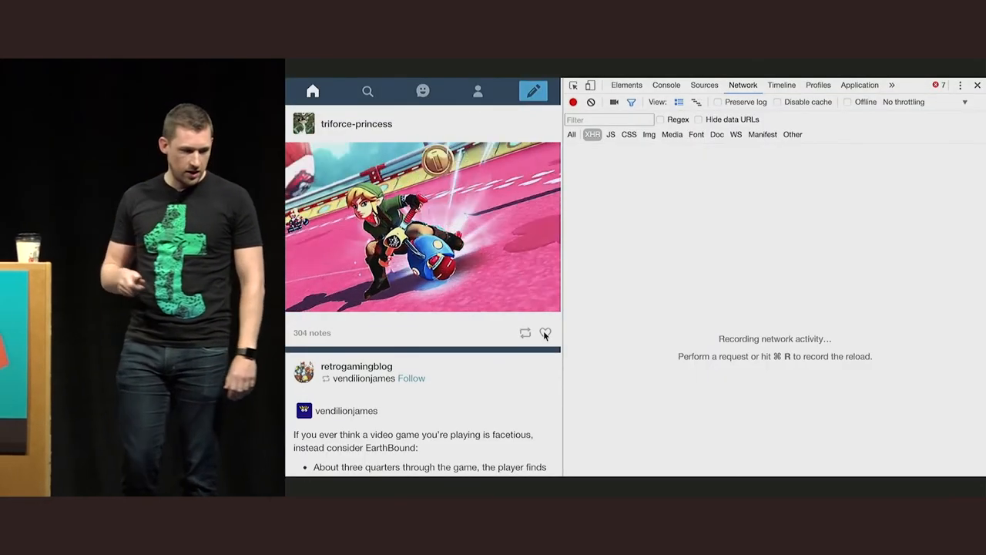
- Like and unlike the triforce-princess post, clearing the Network log, to show the like/unlike xhr requests
{"action": "left_click", "coordinate": [545, 333]}
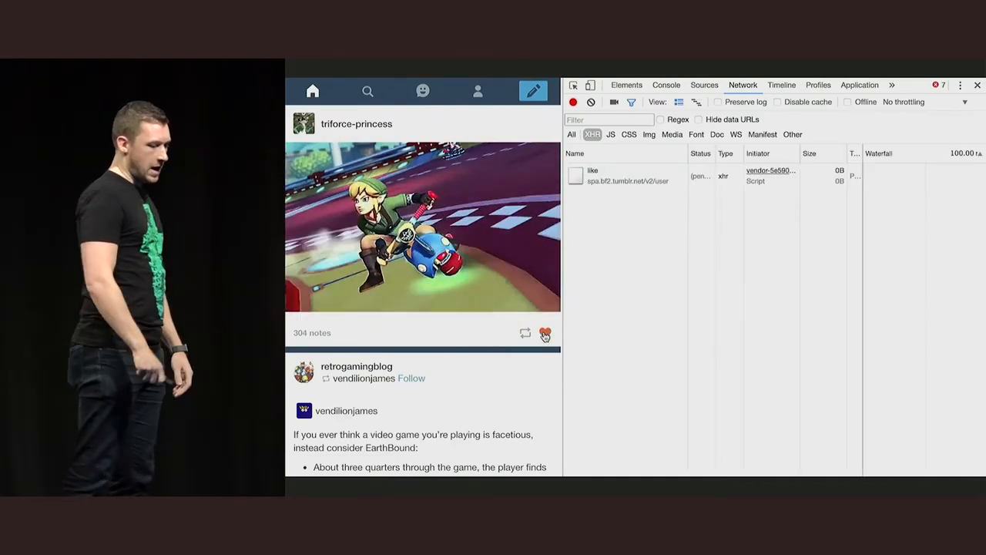
{"action": "left_click", "coordinate": [545, 333]}
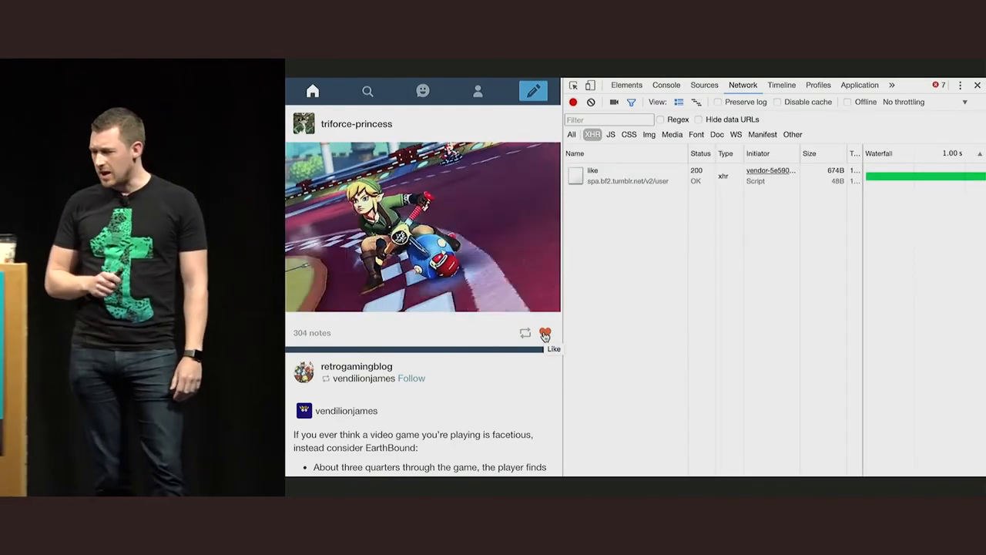
{"action": "left_click", "coordinate": [545, 333]}
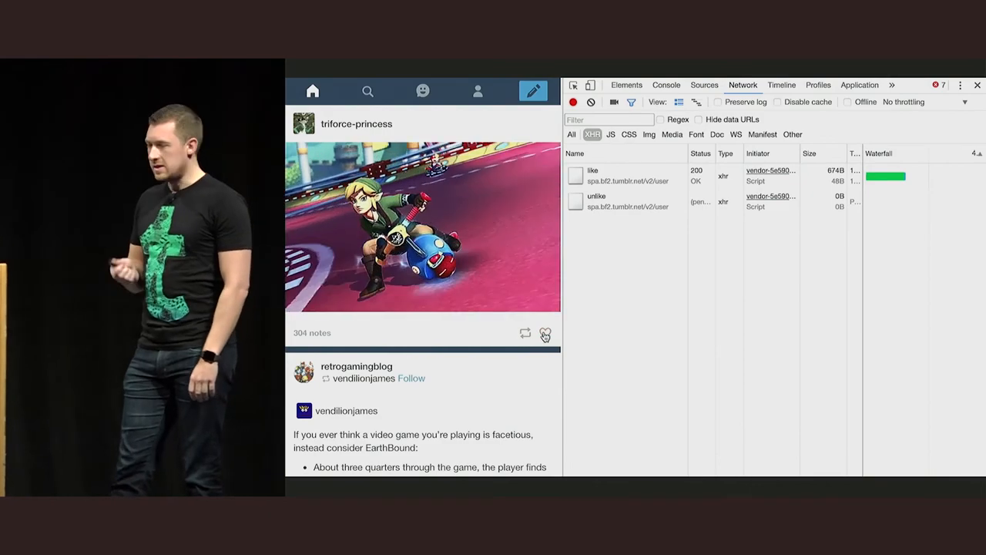
{"action": "left_click", "coordinate": [590, 102]}
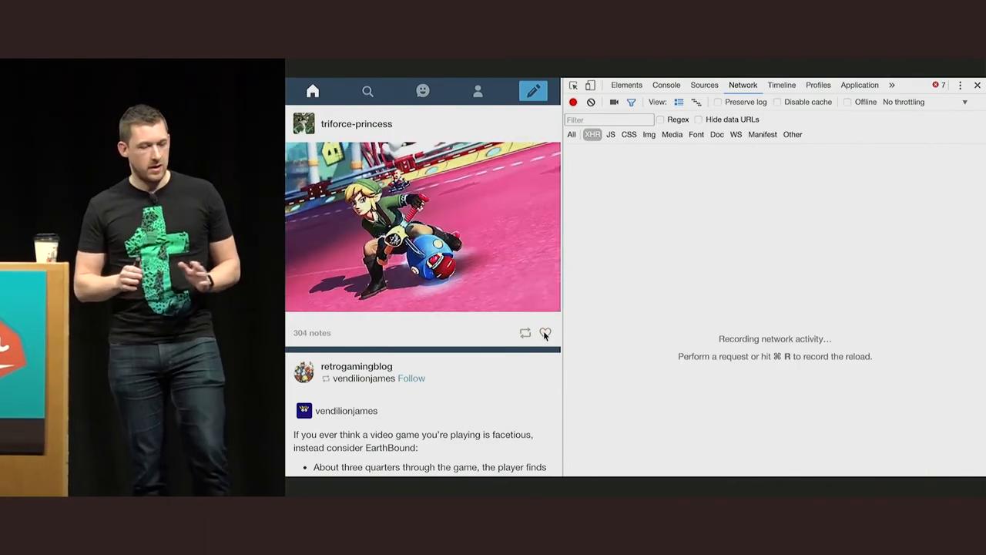
{"action": "left_click", "coordinate": [546, 333]}
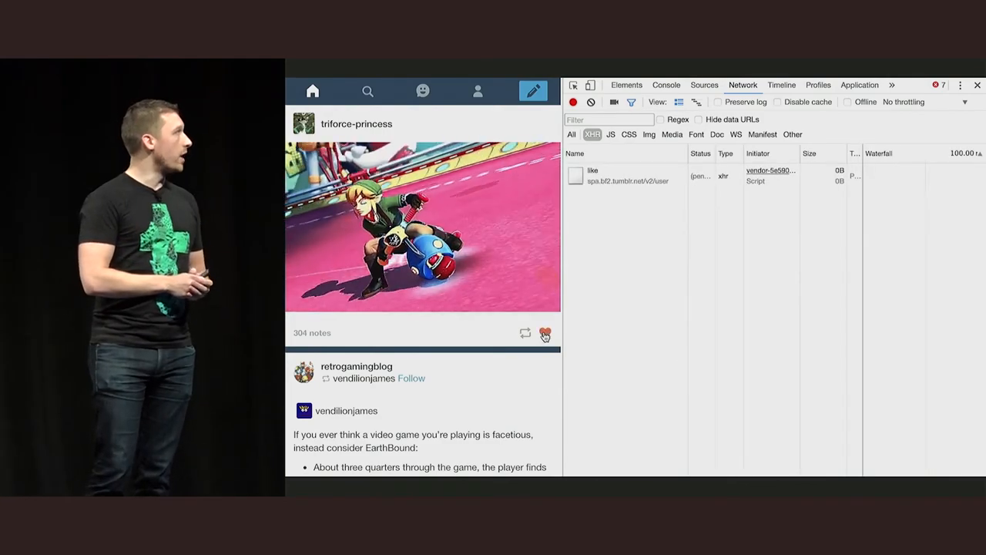
{"action": "left_click", "coordinate": [546, 333]}
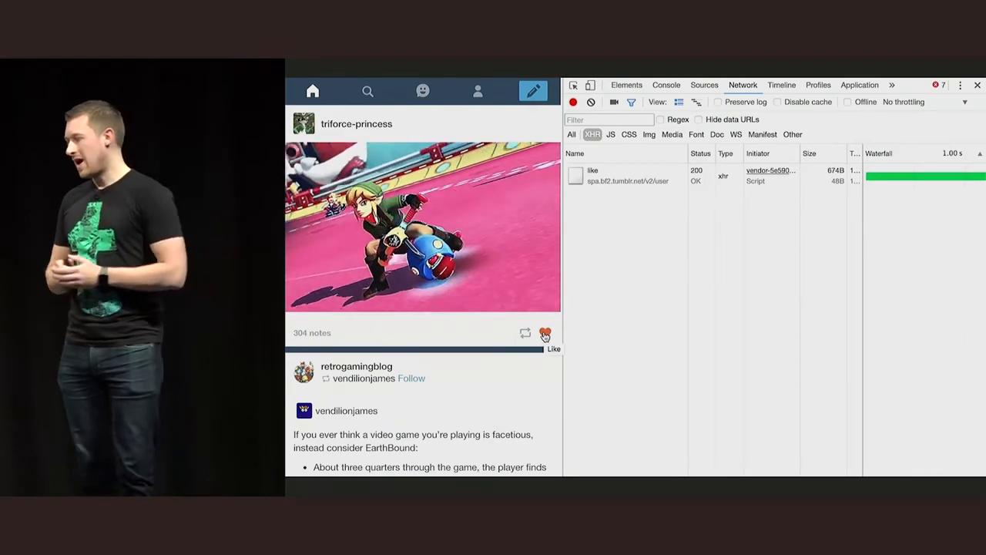
{"action": "left_click", "coordinate": [545, 332]}
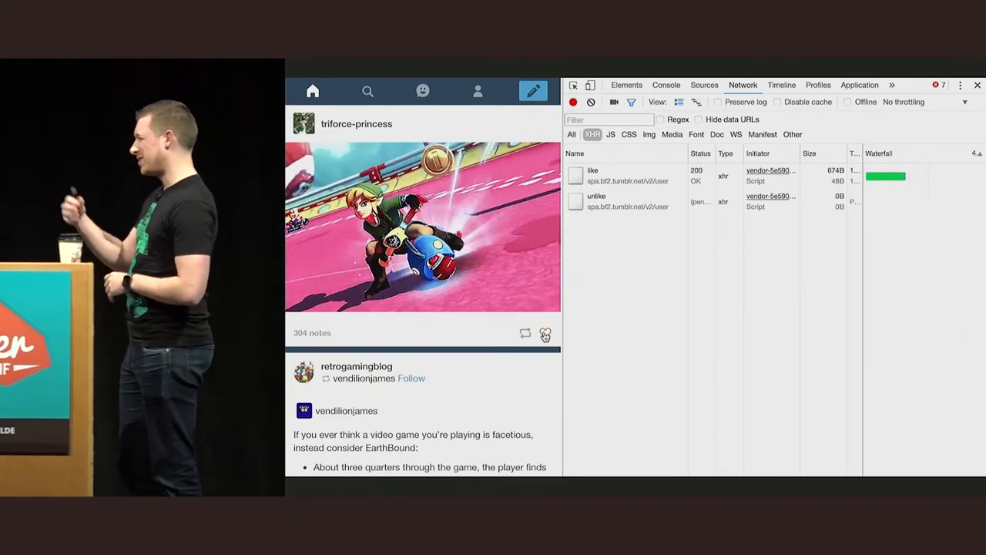
{"action": "left_click", "coordinate": [545, 333]}
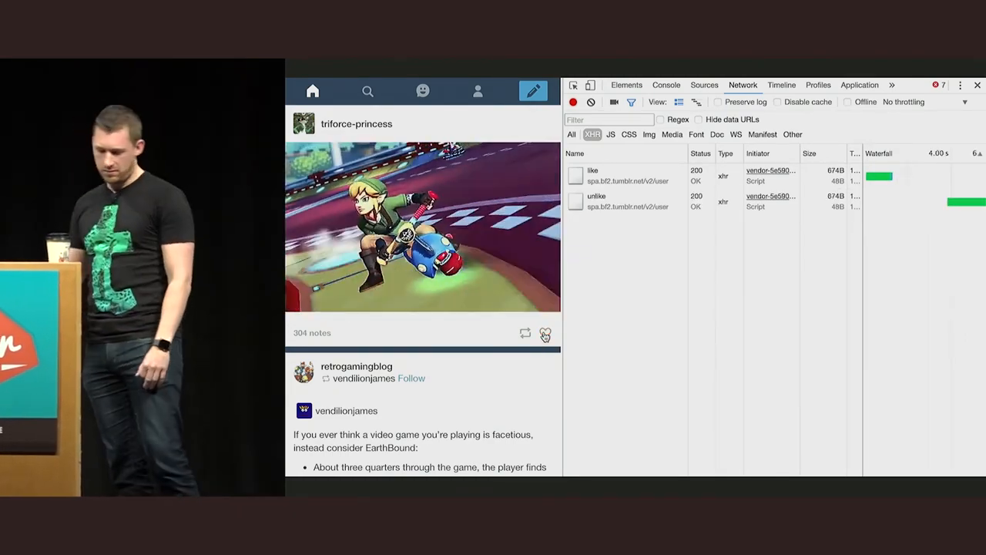
- Clear the Network log again and like the post once more to capture a fresh request
{"action": "left_click", "coordinate": [590, 102]}
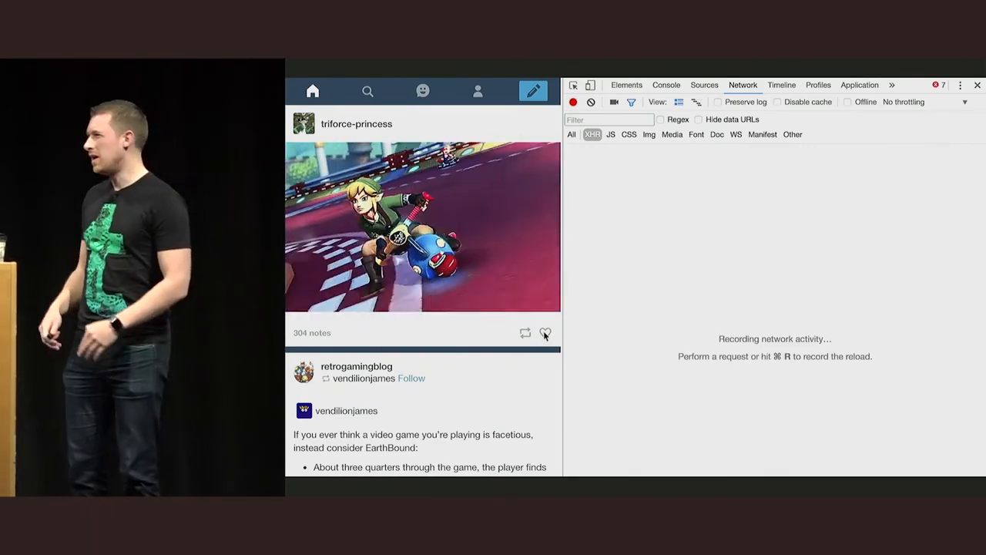
{"action": "left_click", "coordinate": [545, 333]}
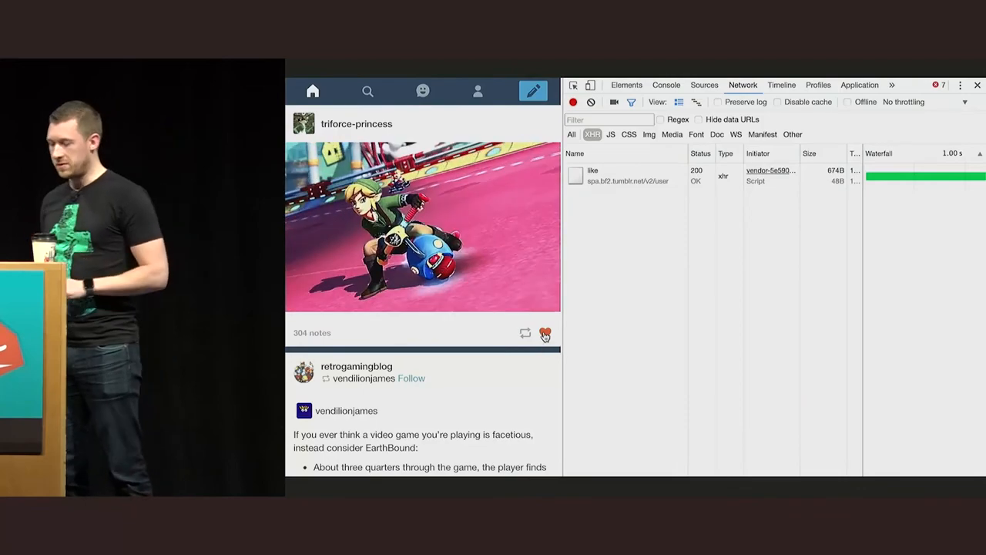
{"action": "left_click", "coordinate": [546, 333]}
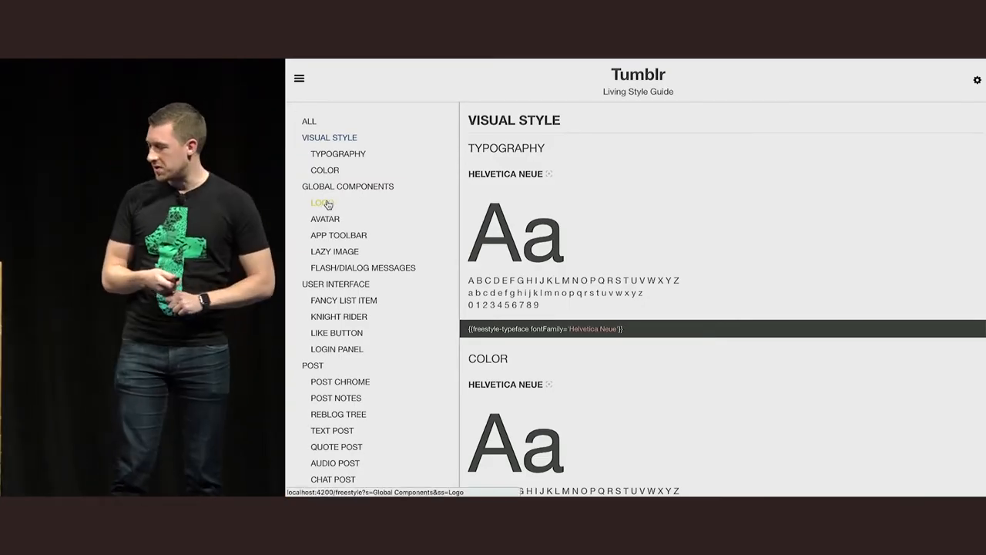
- Show the Tumblr logo then Avatar component examples, scrolling through the avatar snippets
{"action": "left_click", "coordinate": [319, 203]}
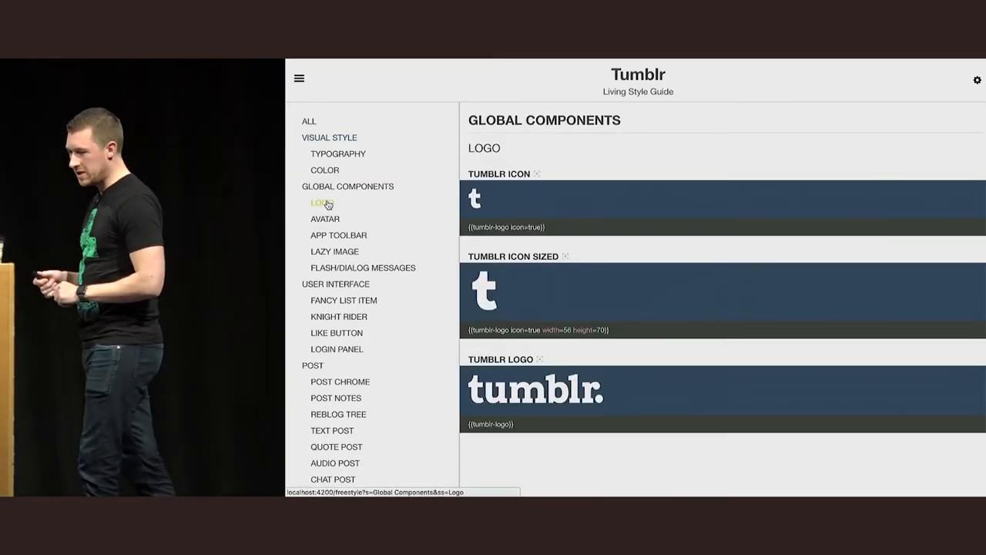
{"action": "left_click", "coordinate": [324, 219]}
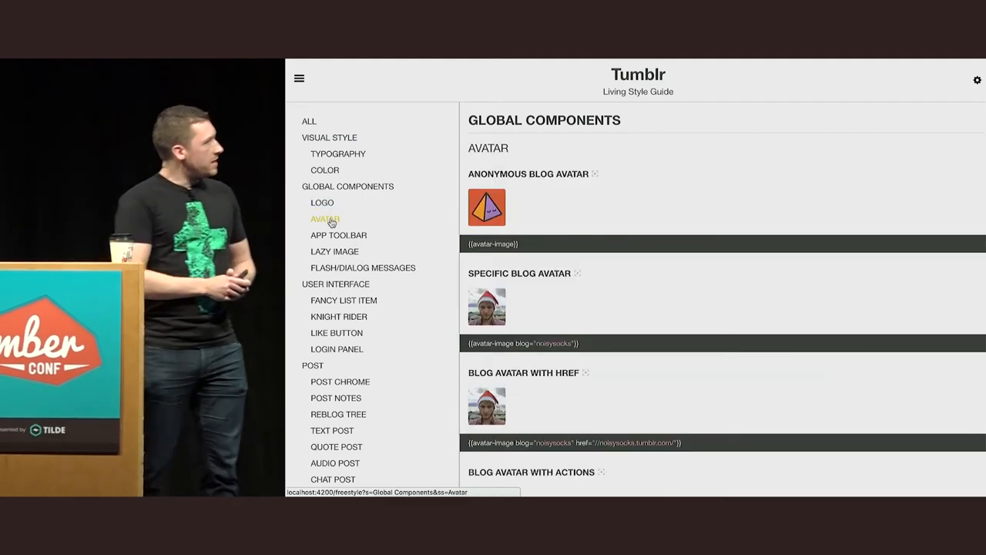
{"action": "scroll", "scroll_direction": "down", "scroll_amount": 3}
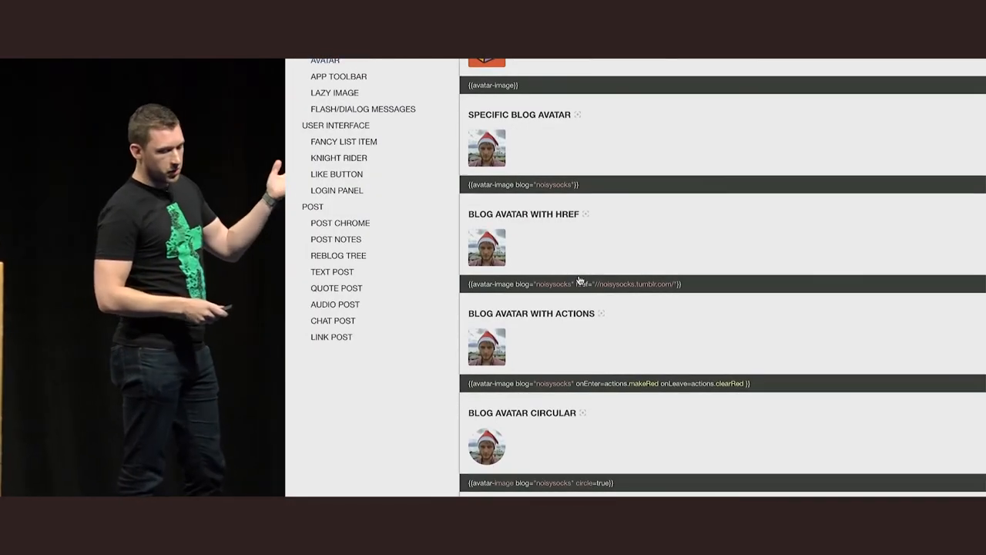
{"action": "scroll", "scroll_direction": "up", "scroll_amount": 3}
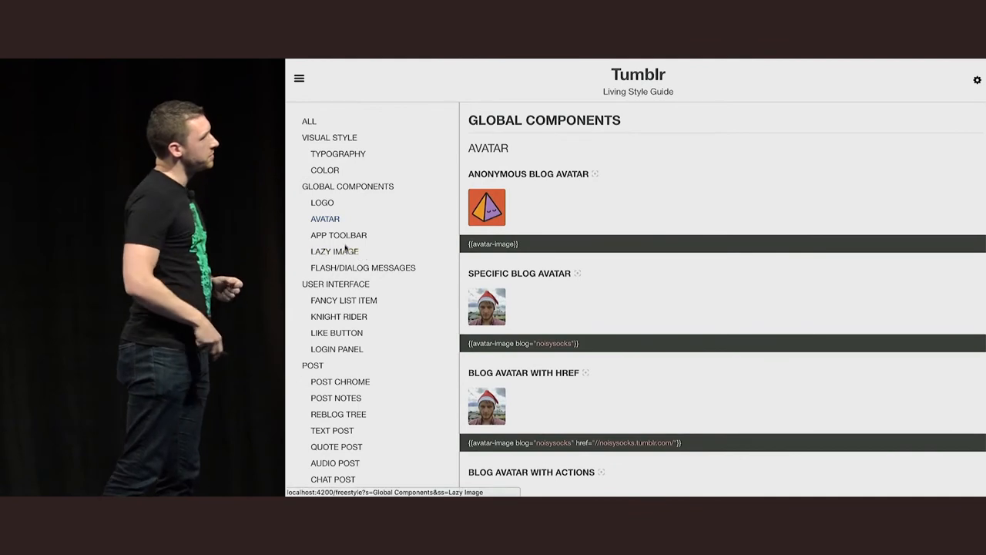
- Show the App Toolbar component examples, including the search-open variant
{"action": "left_click", "coordinate": [337, 234]}
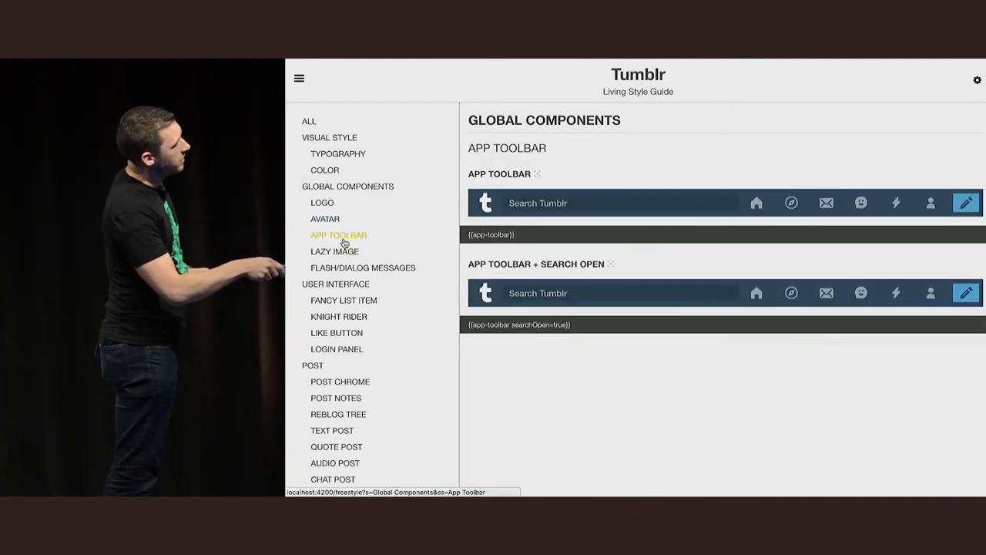
{"action": "mouse_move", "coordinate": [752, 285]}
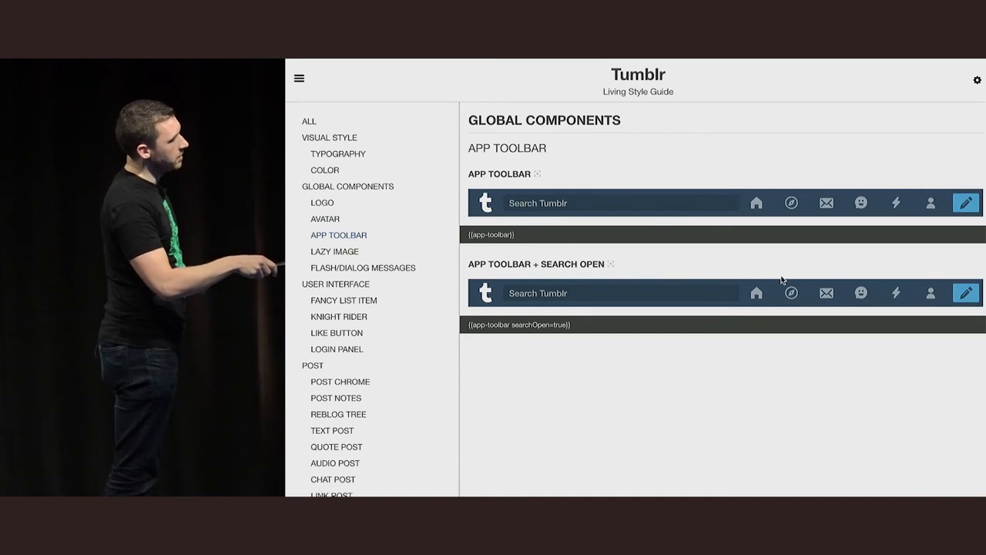
{"action": "mouse_move", "coordinate": [334, 251]}
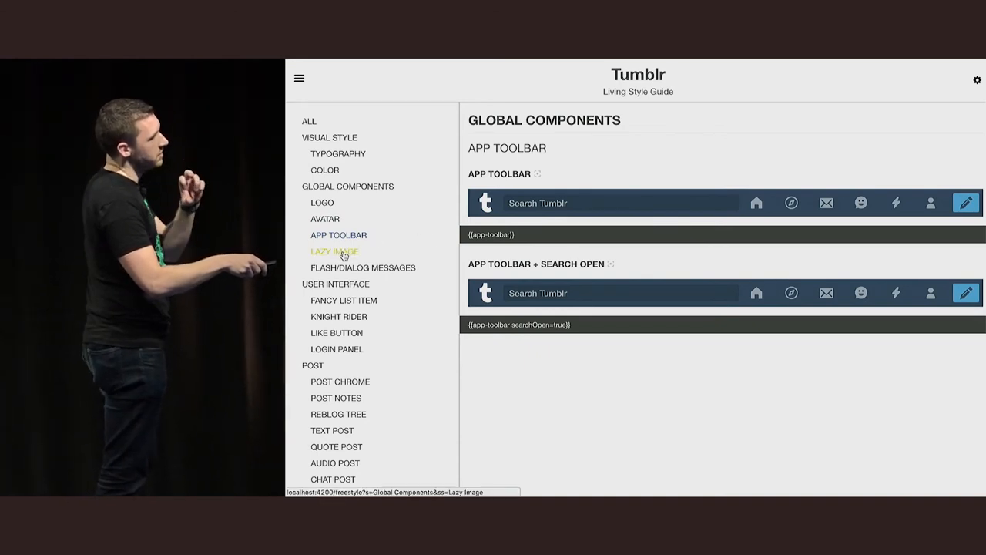
- Show Flash/Dialog Messages, add random flash messages twice, show the sample dialog and dismiss it with OK
{"action": "left_click", "coordinate": [363, 268]}
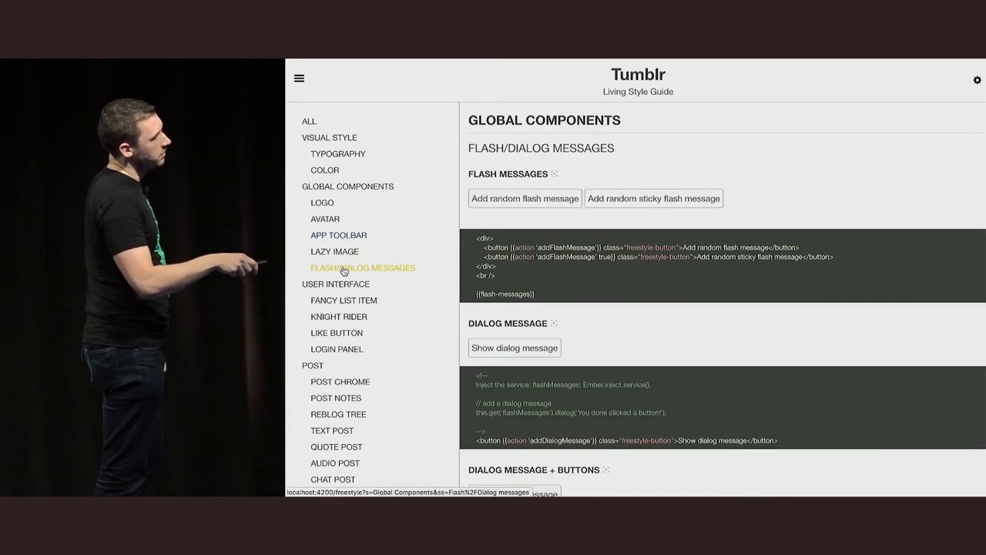
{"action": "left_click", "coordinate": [524, 197]}
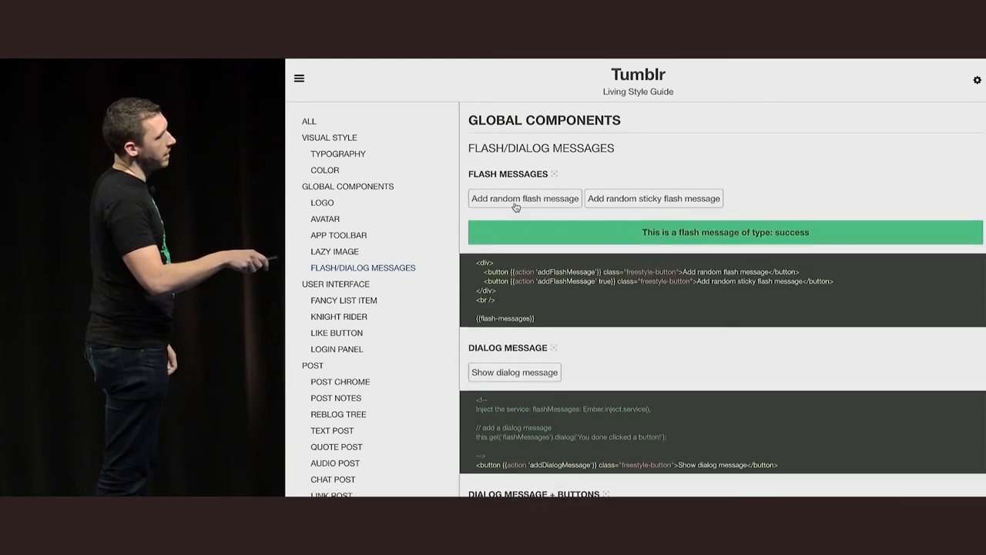
{"action": "left_click", "coordinate": [524, 197]}
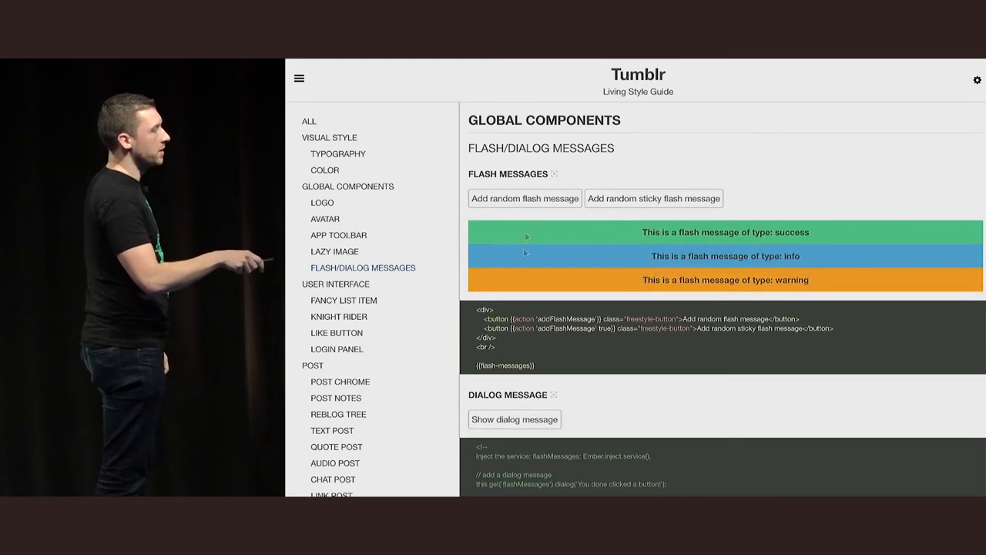
{"action": "left_click", "coordinate": [514, 419]}
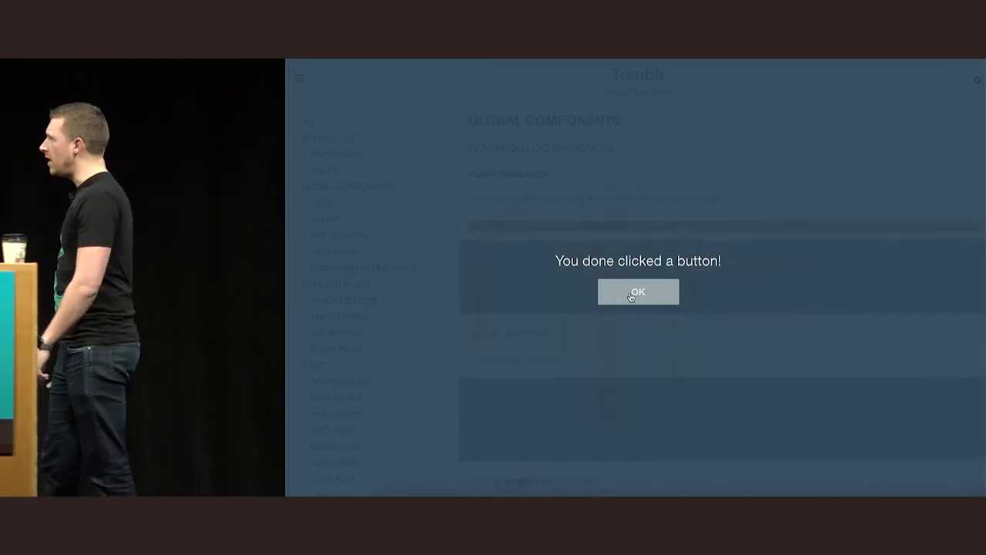
{"action": "left_click", "coordinate": [638, 291]}
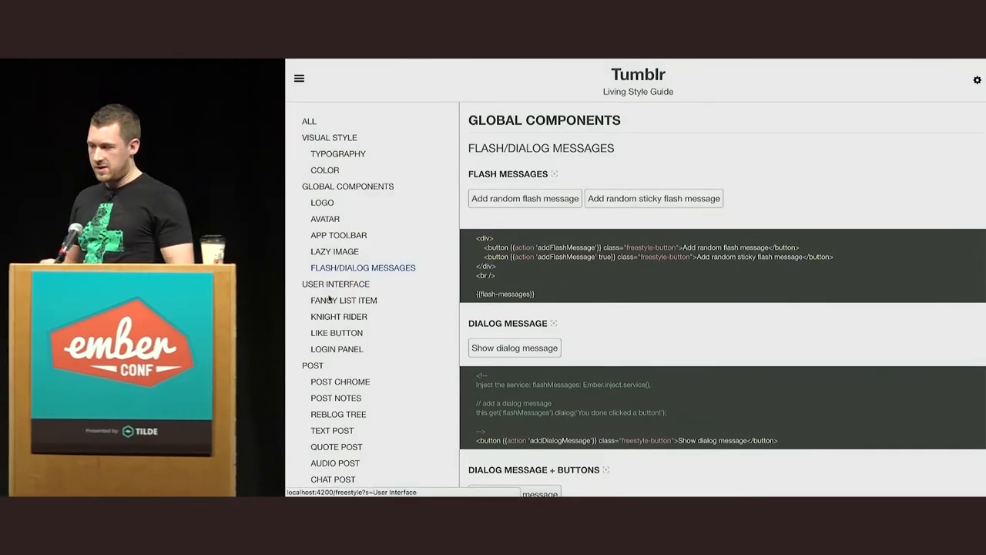
- Show the Fancy List Item examples and scroll through them
{"action": "left_click", "coordinate": [343, 300]}
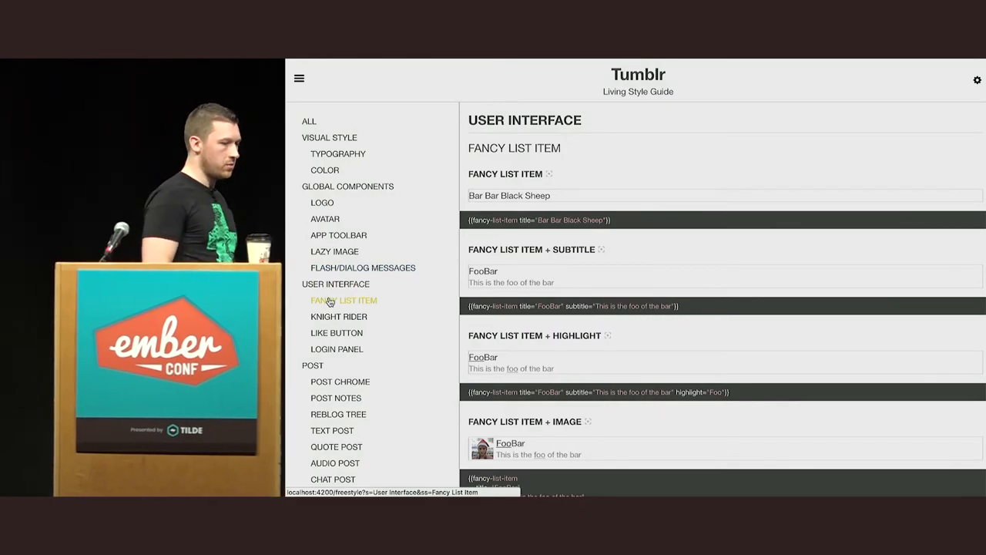
{"action": "scroll", "scroll_direction": "down", "scroll_amount": 3}
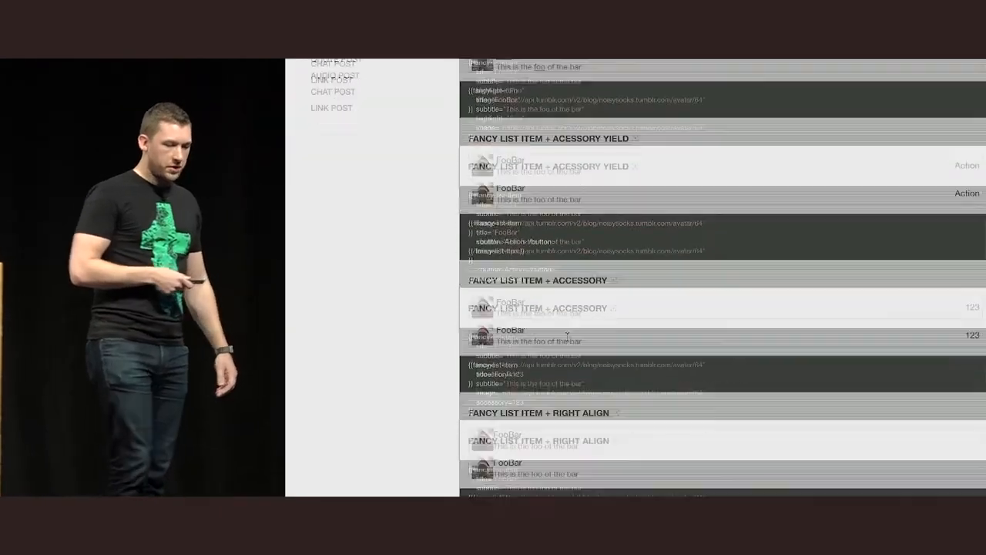
{"action": "scroll", "scroll_direction": "down", "scroll_amount": 3}
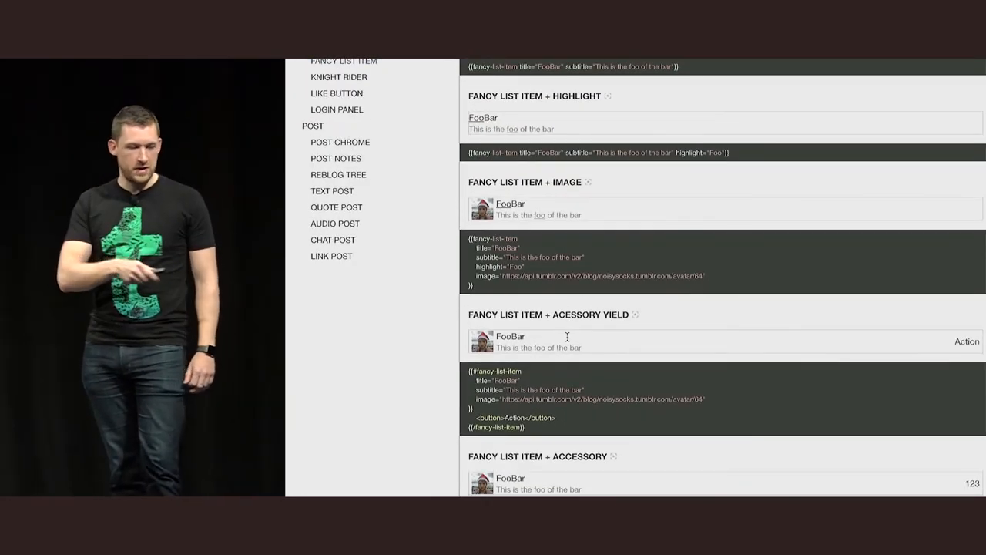
{"action": "scroll", "scroll_direction": "up", "scroll_amount": 3}
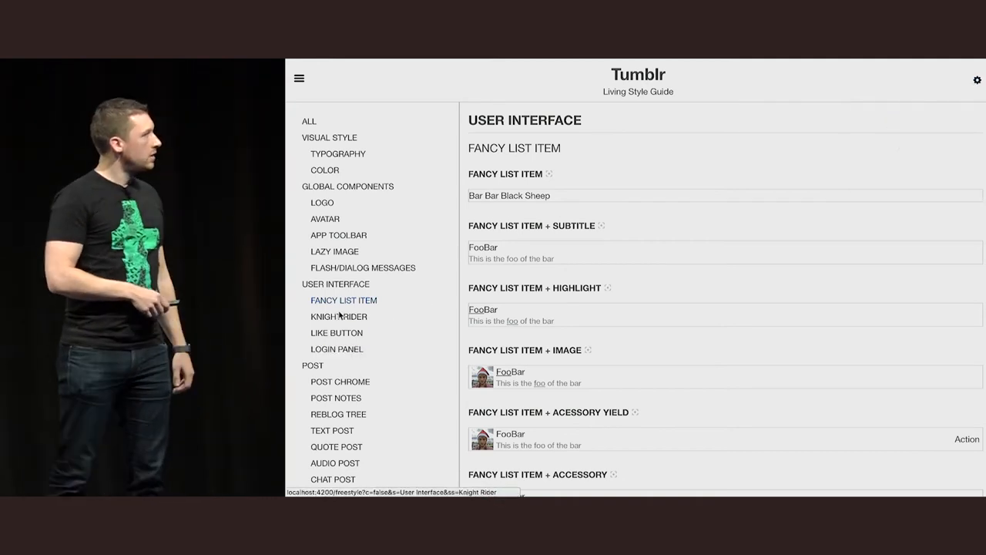
- Show the Knight Rider then Like Button examples and like the unliked sample heart
{"action": "left_click", "coordinate": [339, 316]}
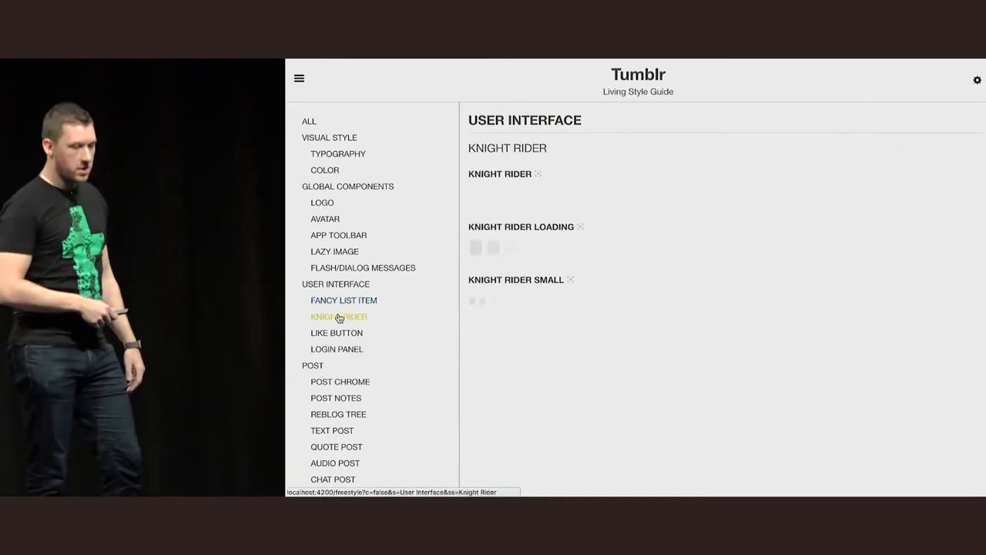
{"action": "left_click", "coordinate": [335, 332]}
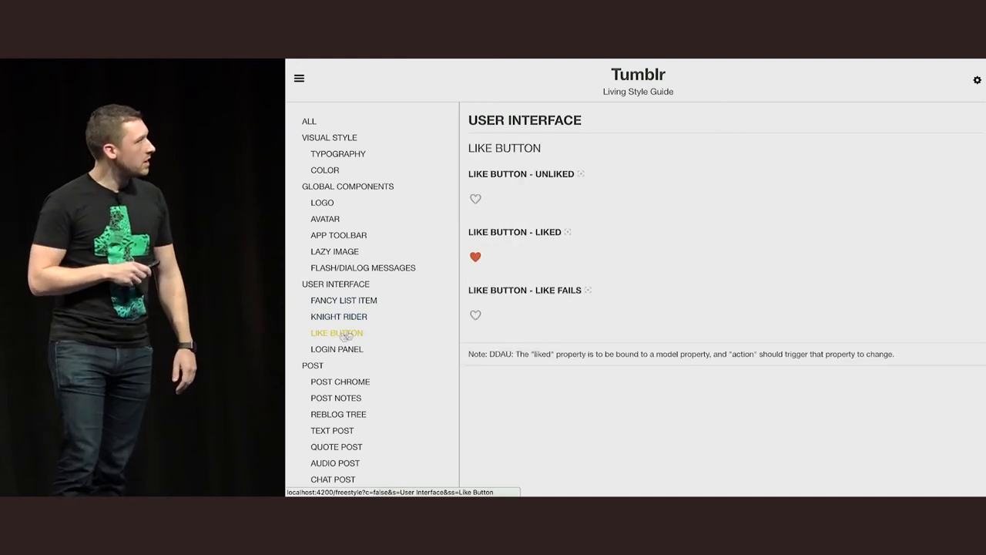
{"action": "left_click", "coordinate": [474, 199]}
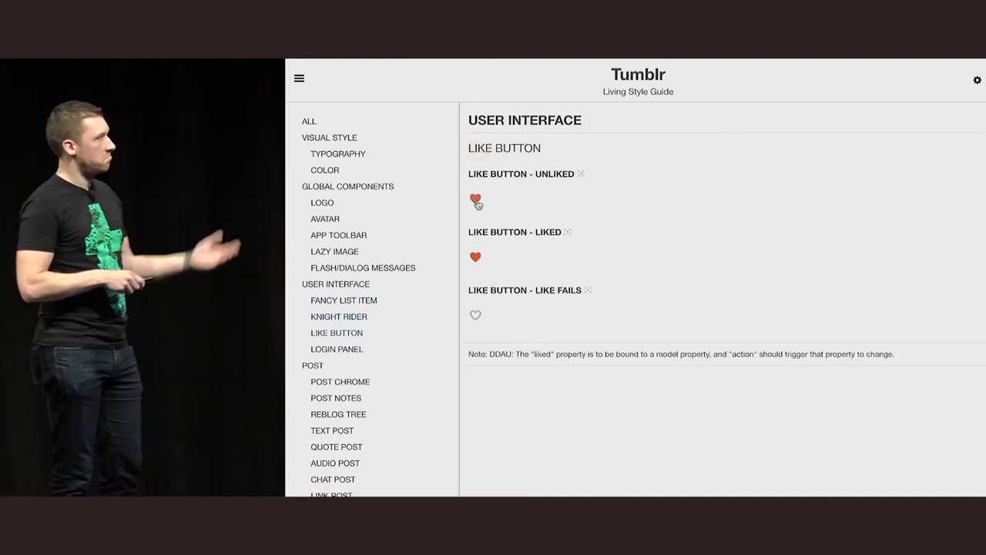